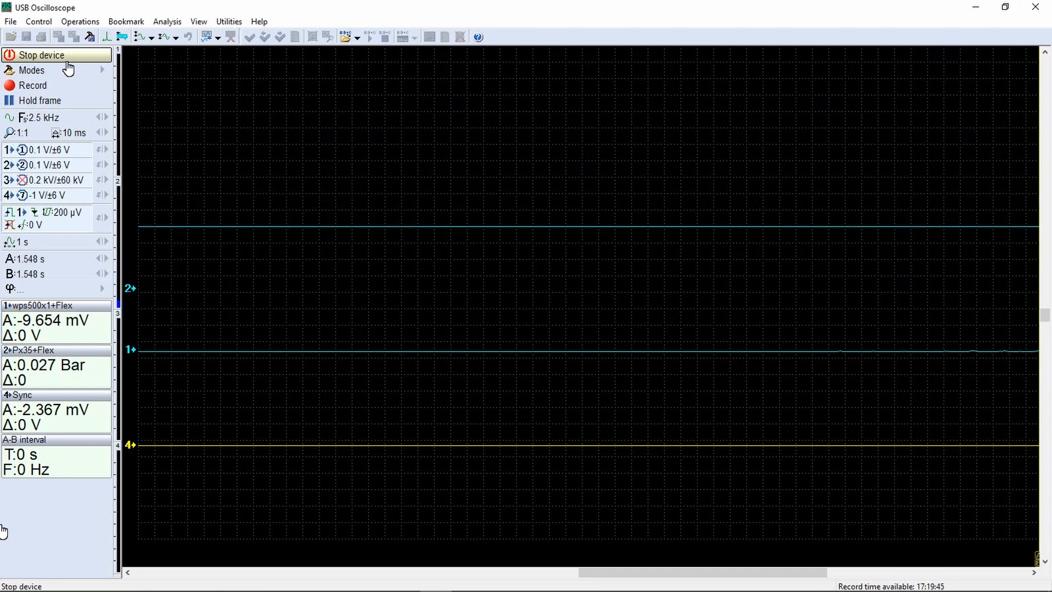
Stop the live acquisition on the oscilloscope device.
click(31, 86)
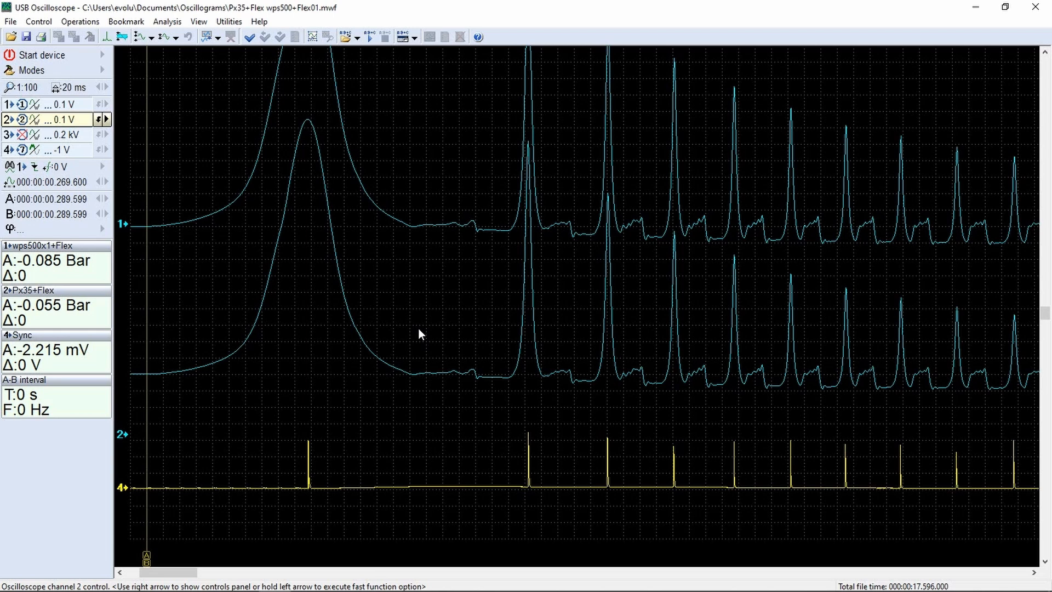
mouse_move(189, 245)
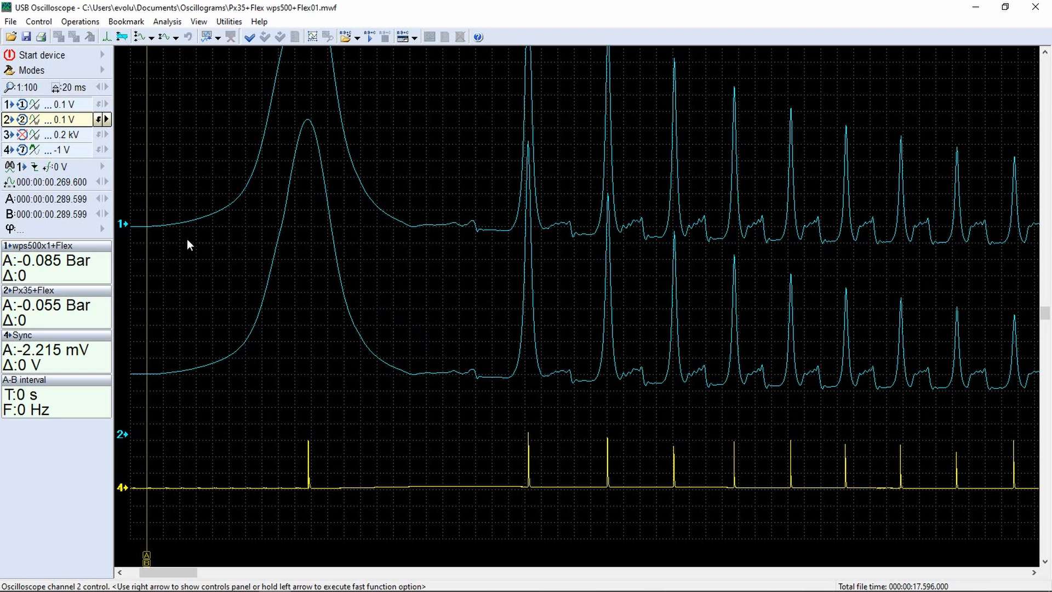
mouse_move(152, 246)
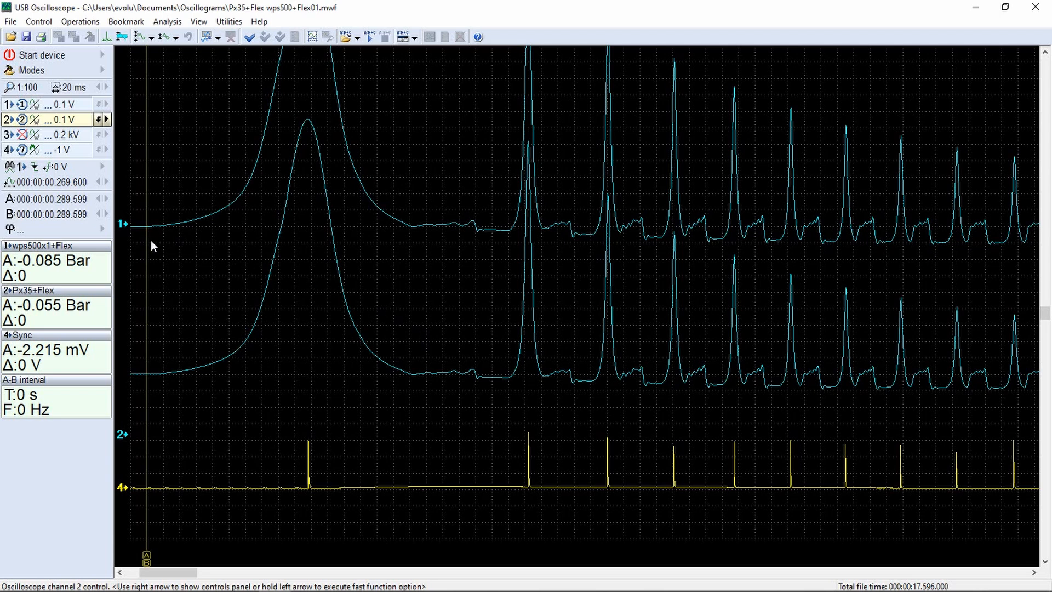
mouse_move(147, 439)
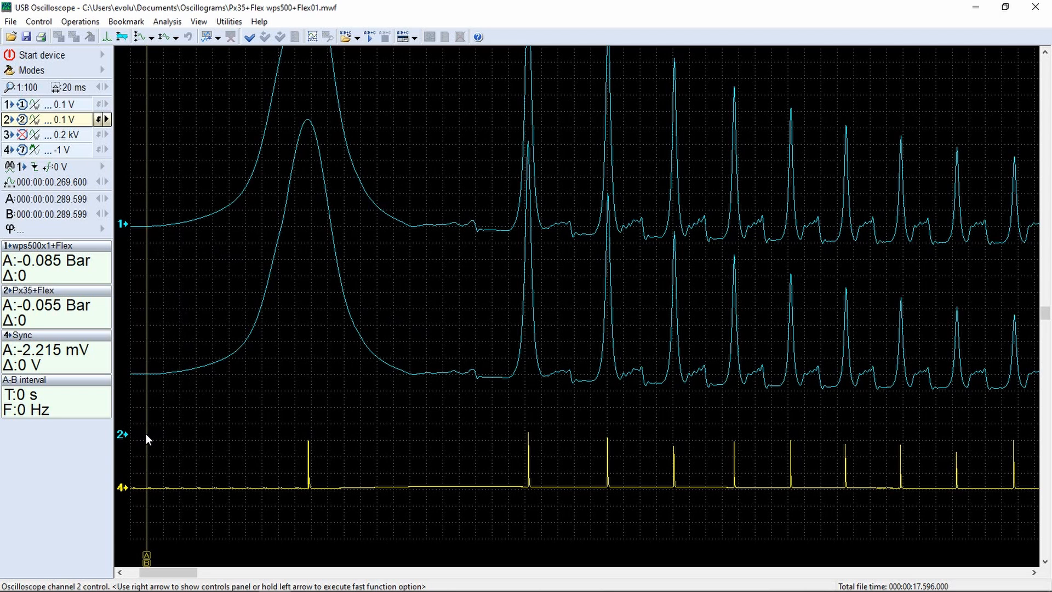
mouse_move(173, 479)
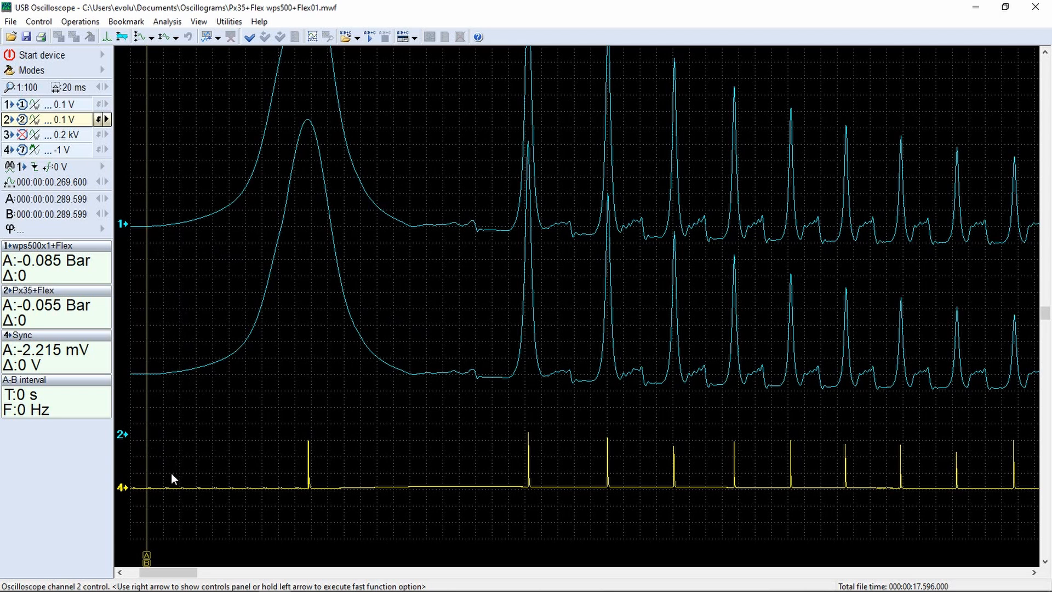
mouse_move(139, 503)
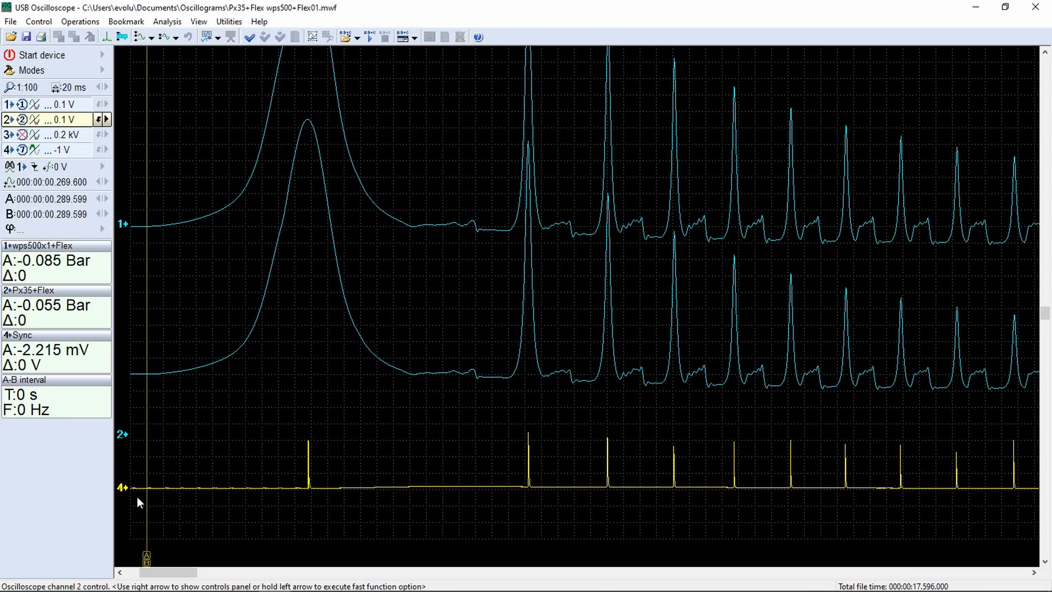
mouse_move(173, 339)
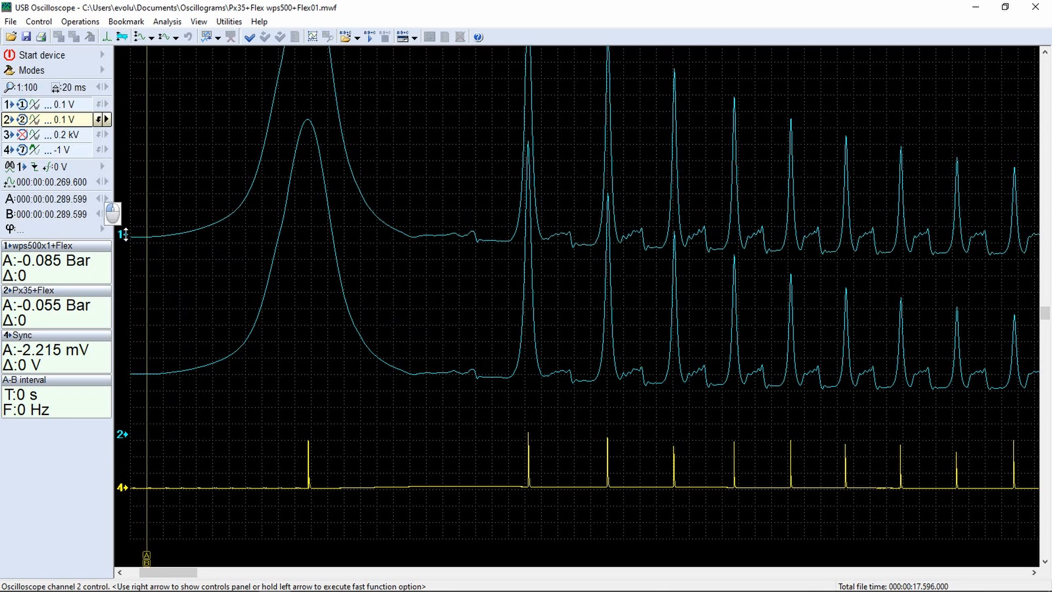
Drag the channel 1 zero marker down onto channel 2 so the wps500 and Px35 traces overlap.
drag(113, 213, 115, 338)
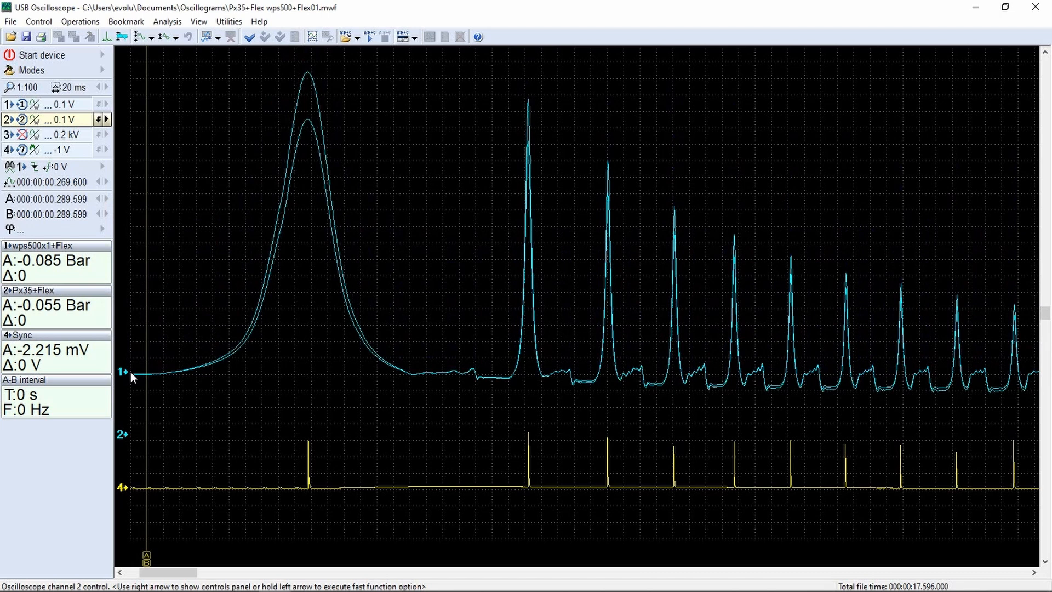
mouse_move(248, 289)
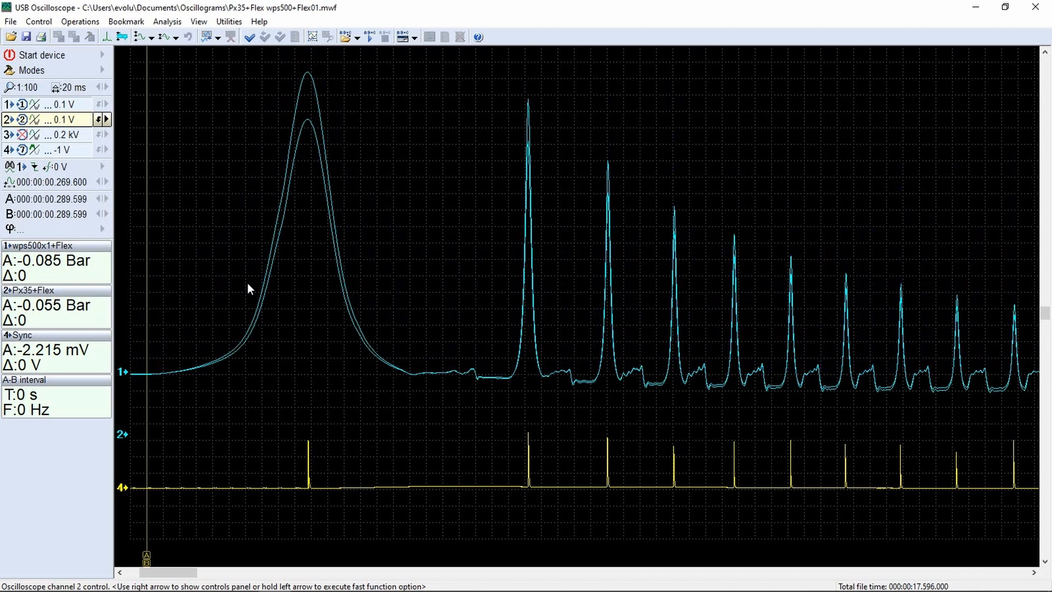
Run the Px analysis script on channel 1 as wps500x1+Flex, then relaunch the script.
click(361, 36)
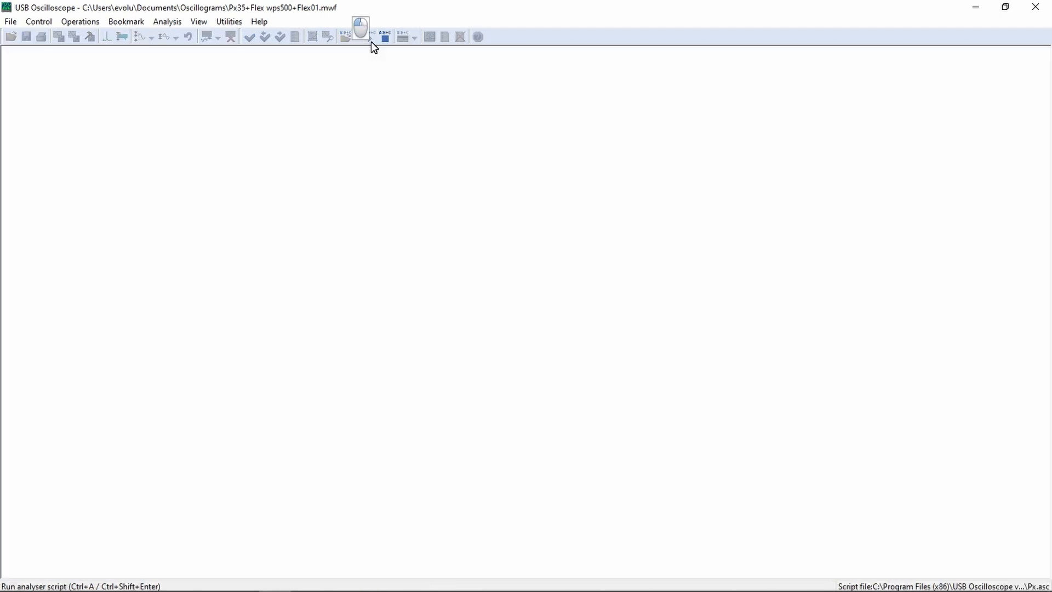
click(361, 28)
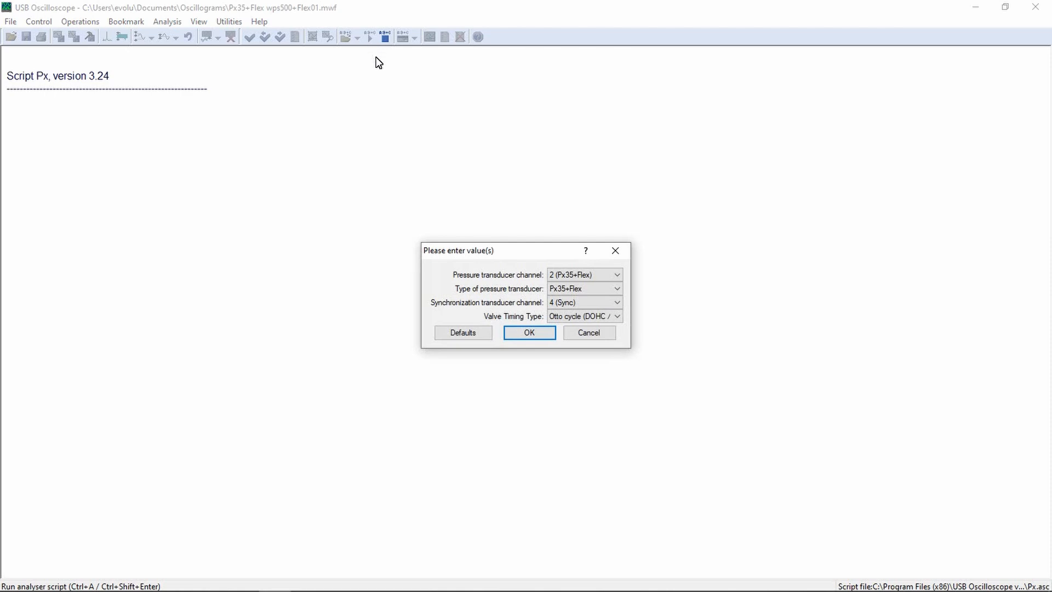
click(616, 275)
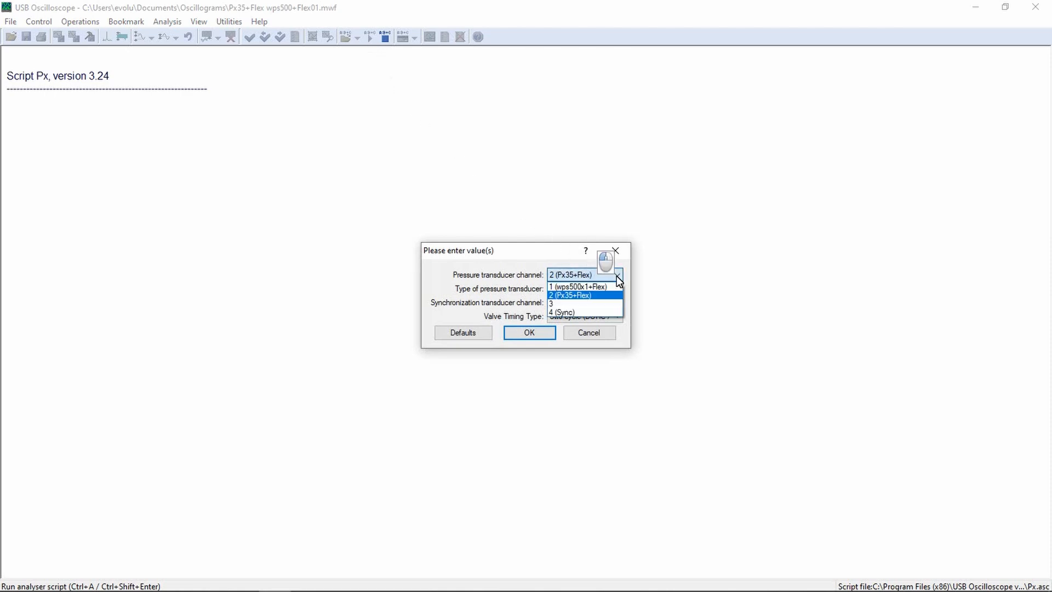
click(577, 286)
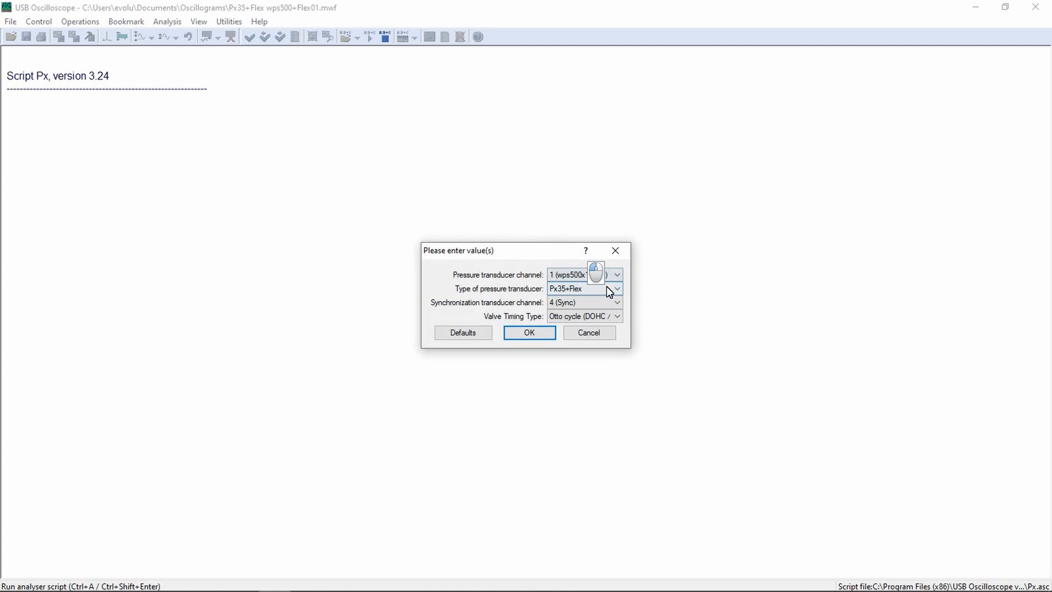
click(616, 289)
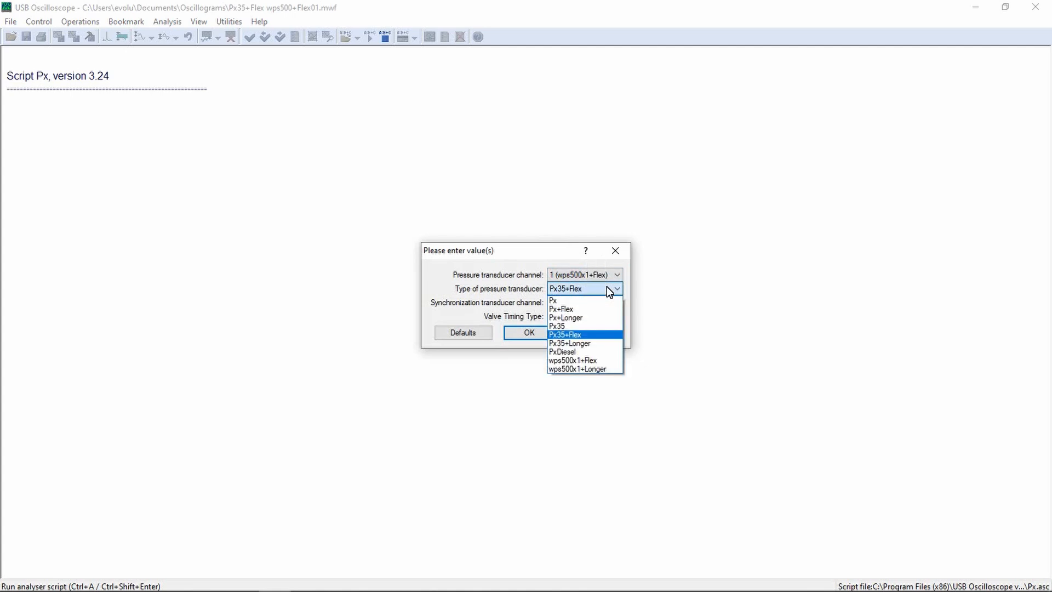
mouse_move(583, 361)
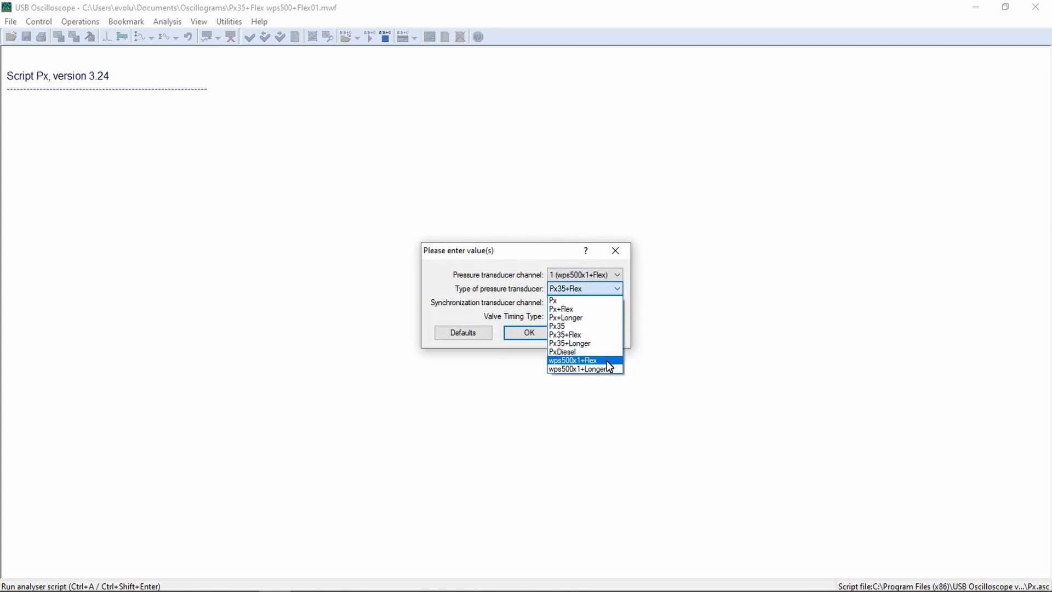
click(571, 361)
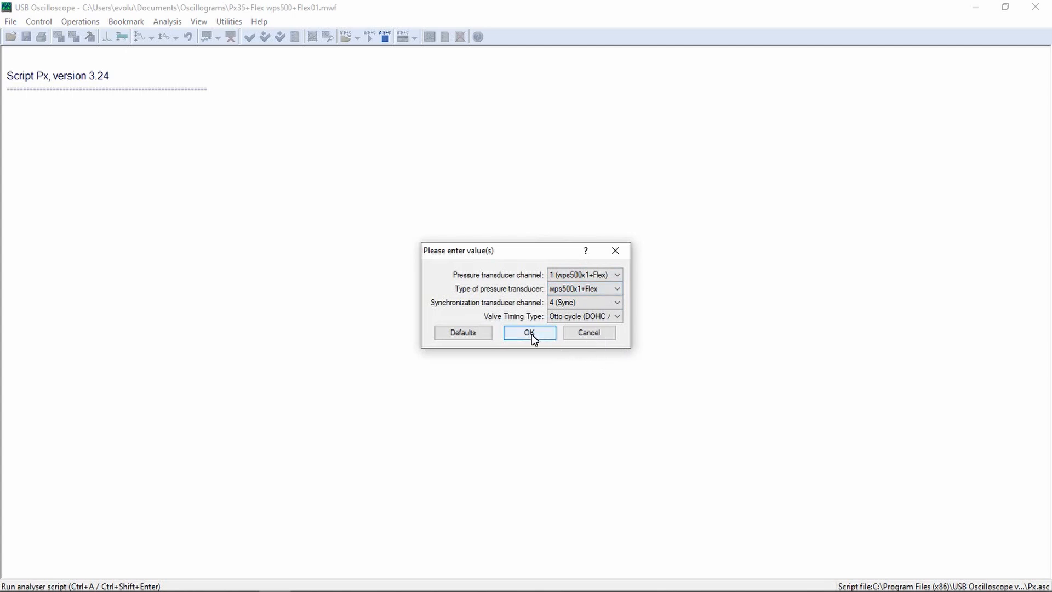
click(529, 332)
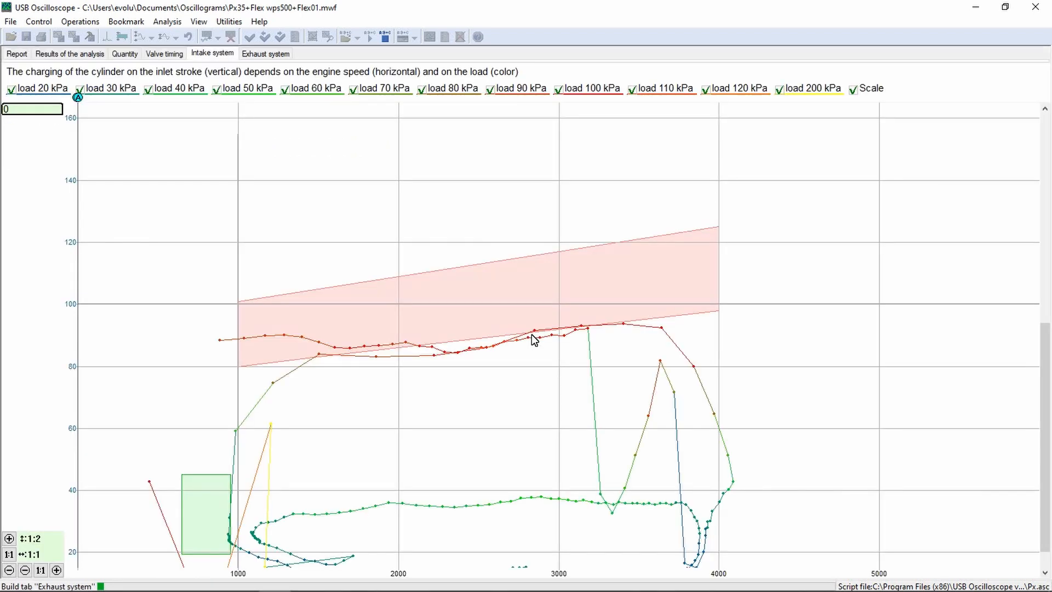
click(69, 54)
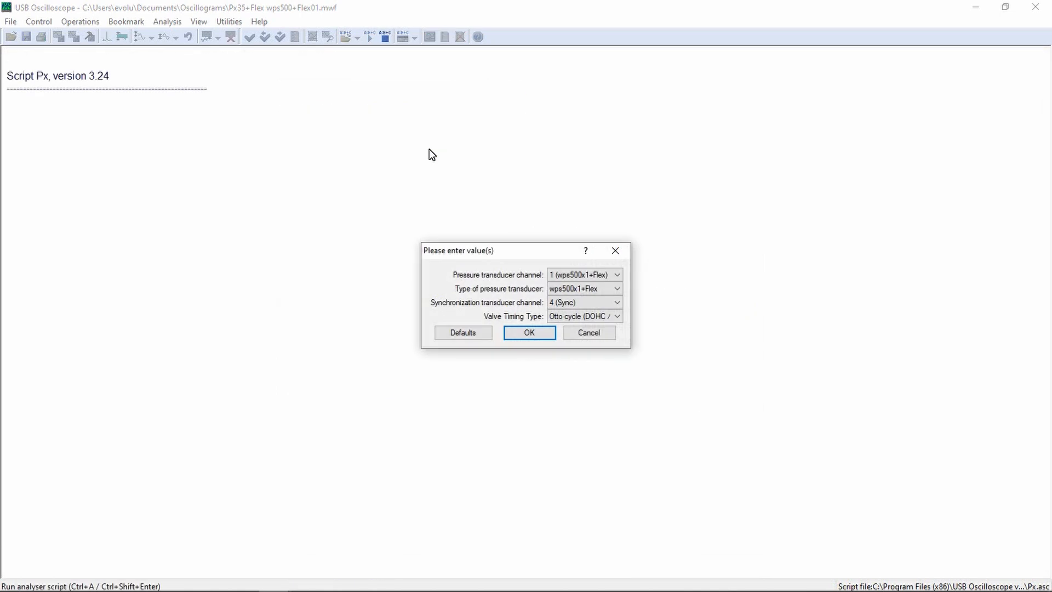
mouse_move(437, 162)
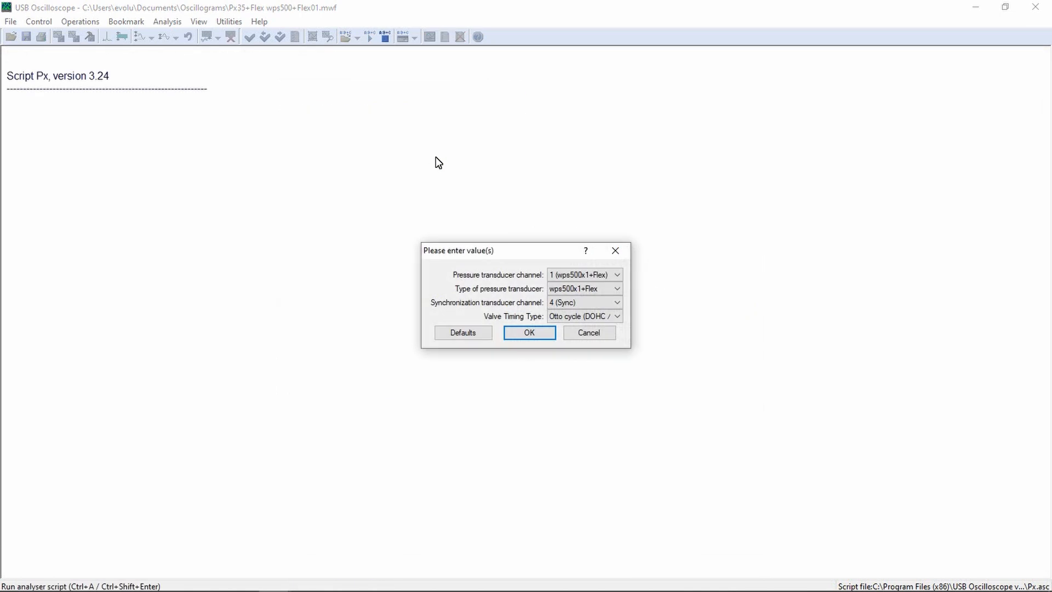
Analyse channel 2 as Px35+Flex and show the Results of the analysis summary.
click(615, 274)
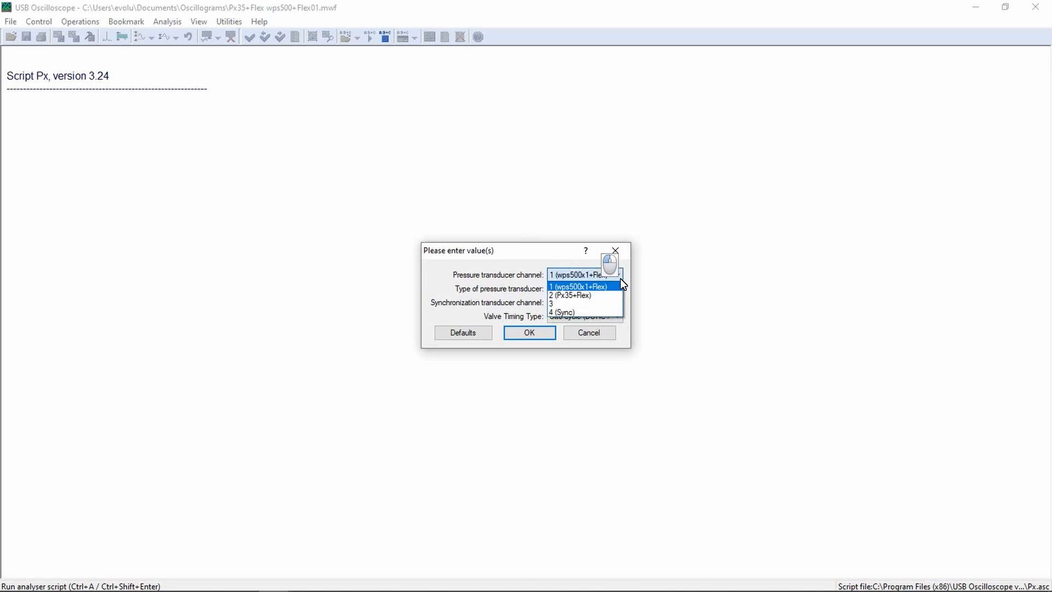
click(570, 296)
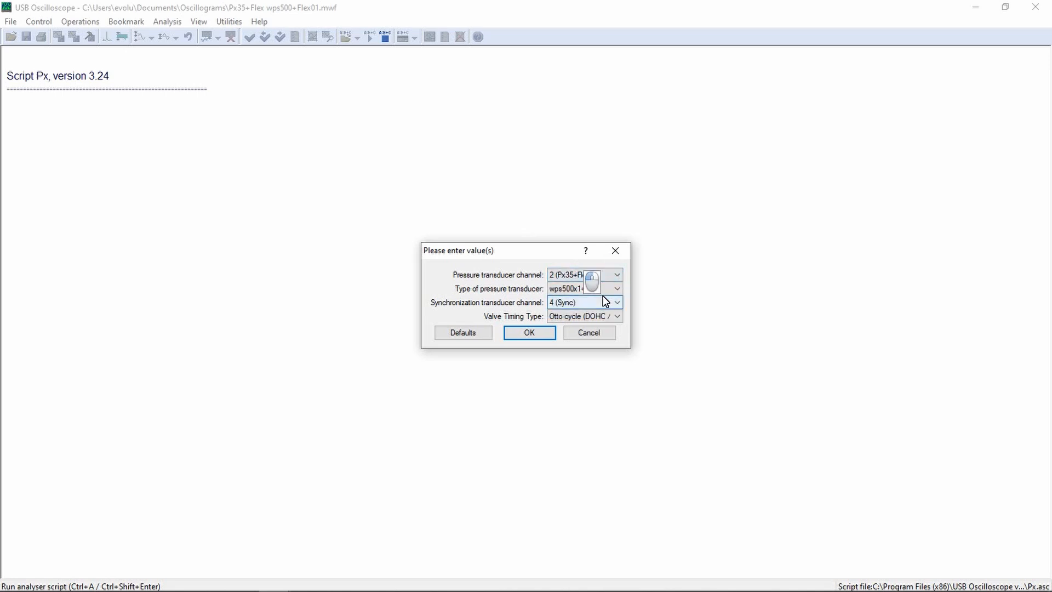
click(615, 288)
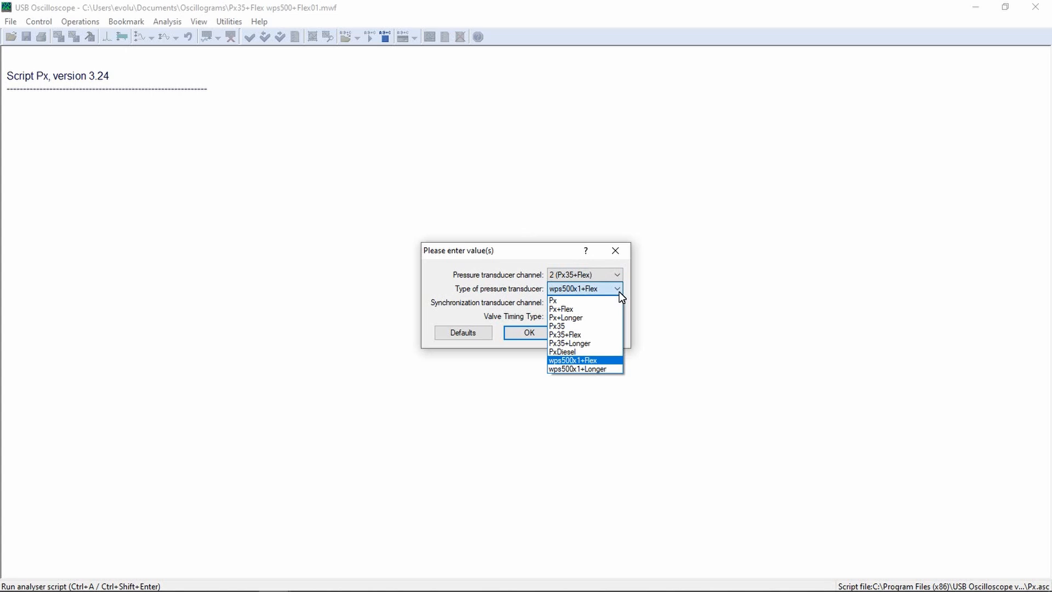
mouse_move(587, 335)
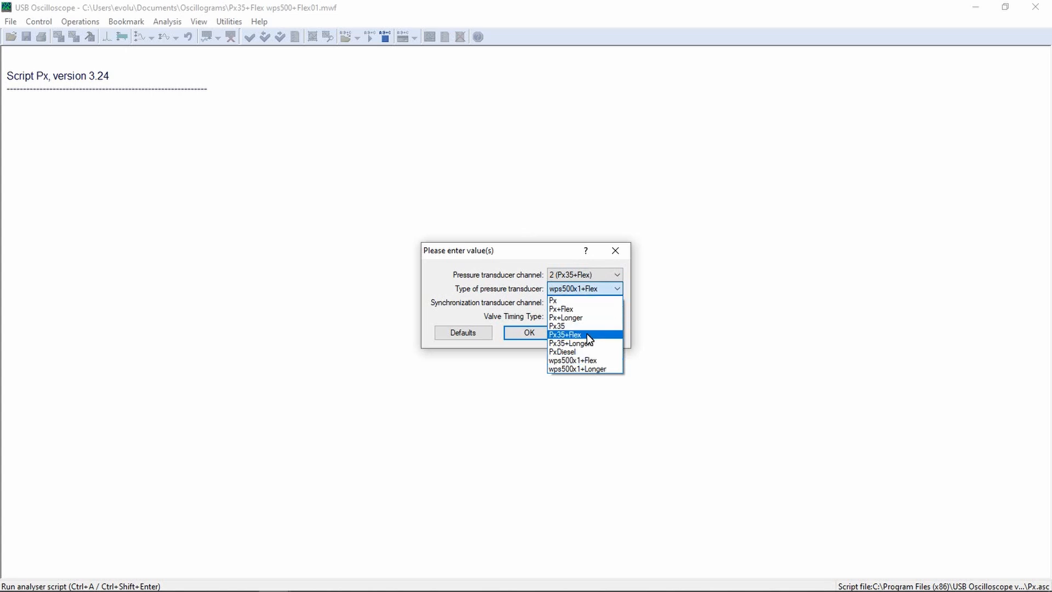
click(566, 335)
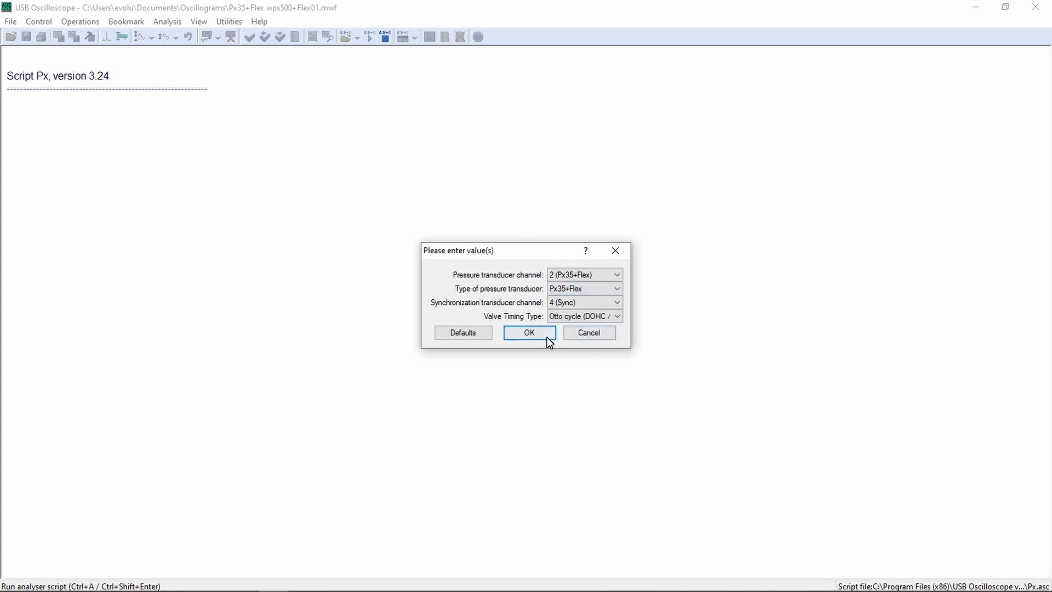
click(529, 332)
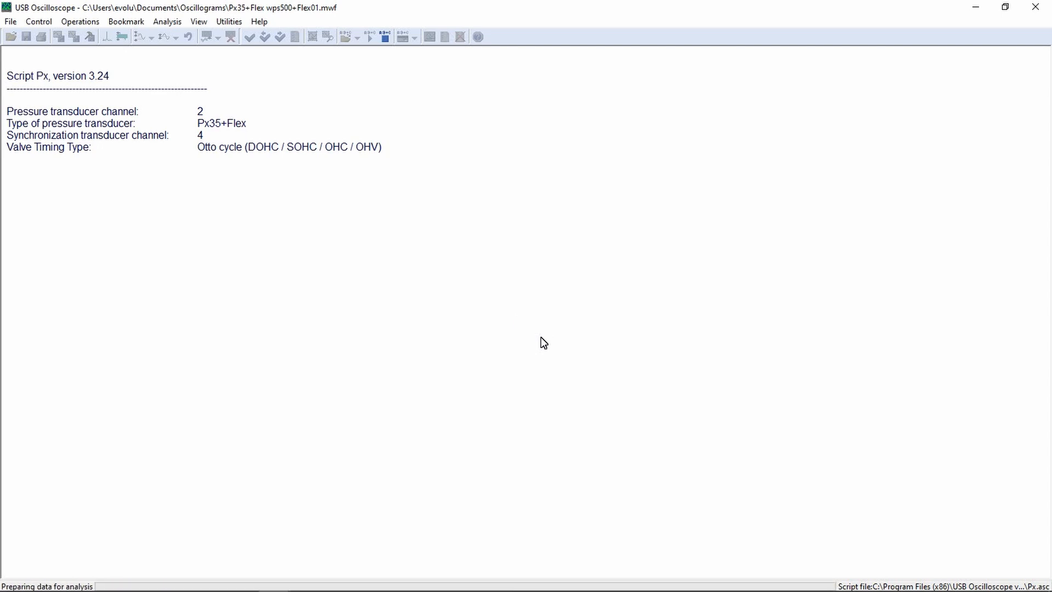
click(266, 54)
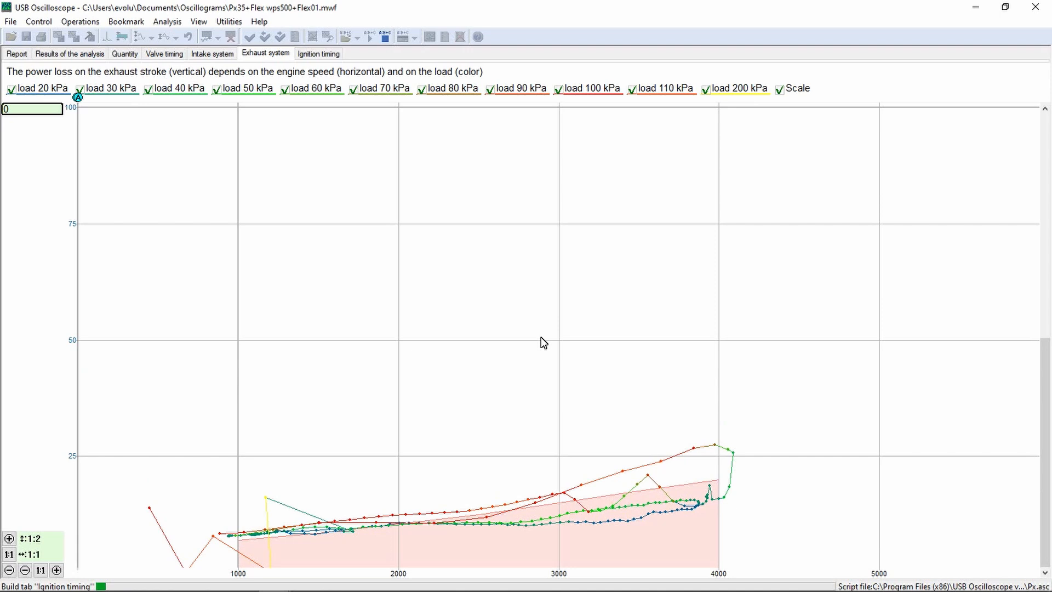
click(69, 54)
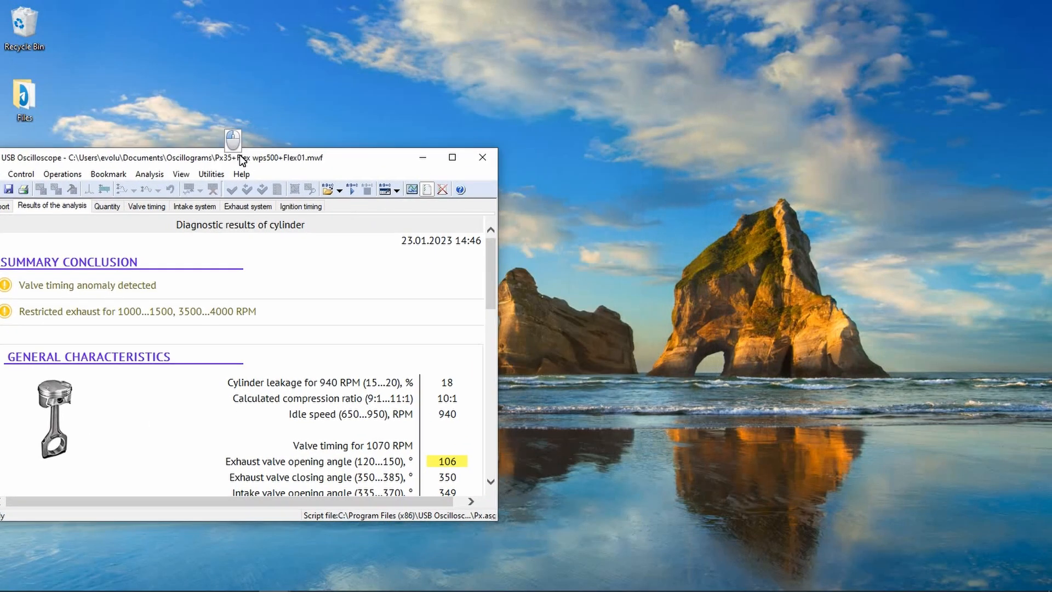
Move the Px35 report window to the left side of the desktop.
click(451, 157)
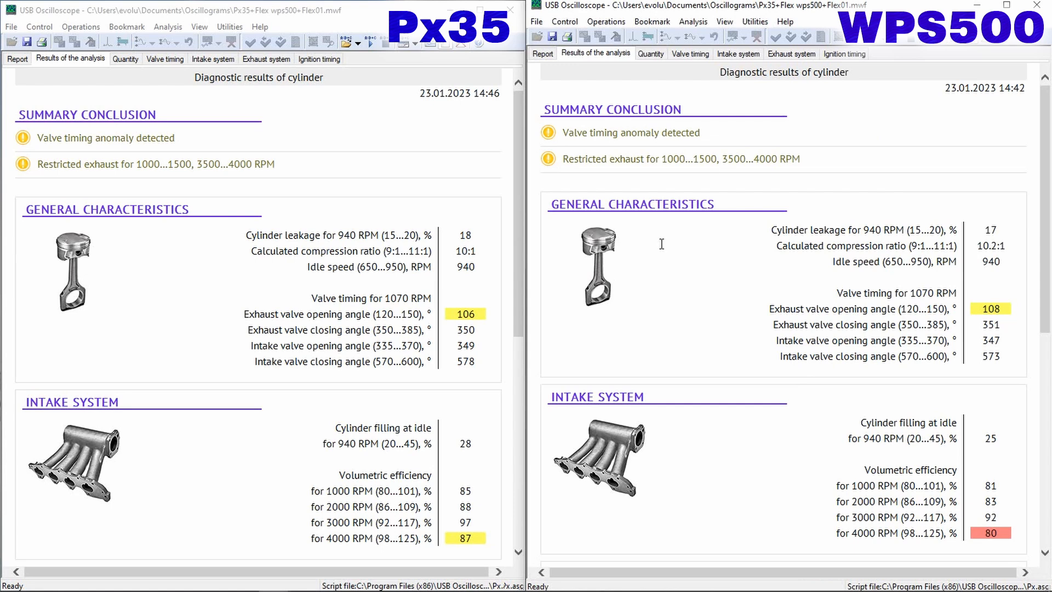
mouse_move(522, 235)
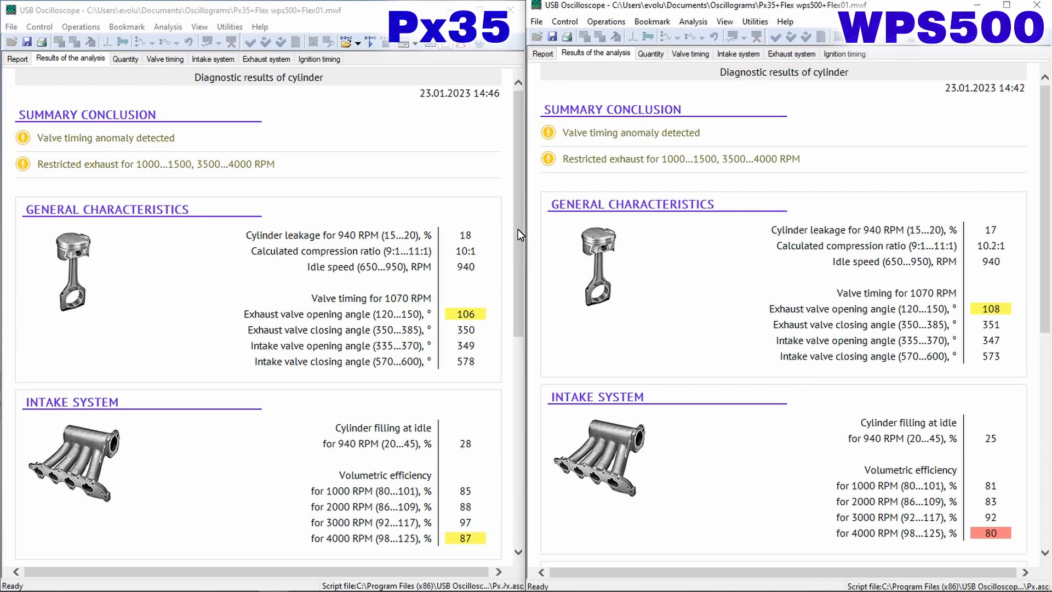
Scroll both reports down to the Exhaust system and Ignition timing sections.
scroll(down, 3)
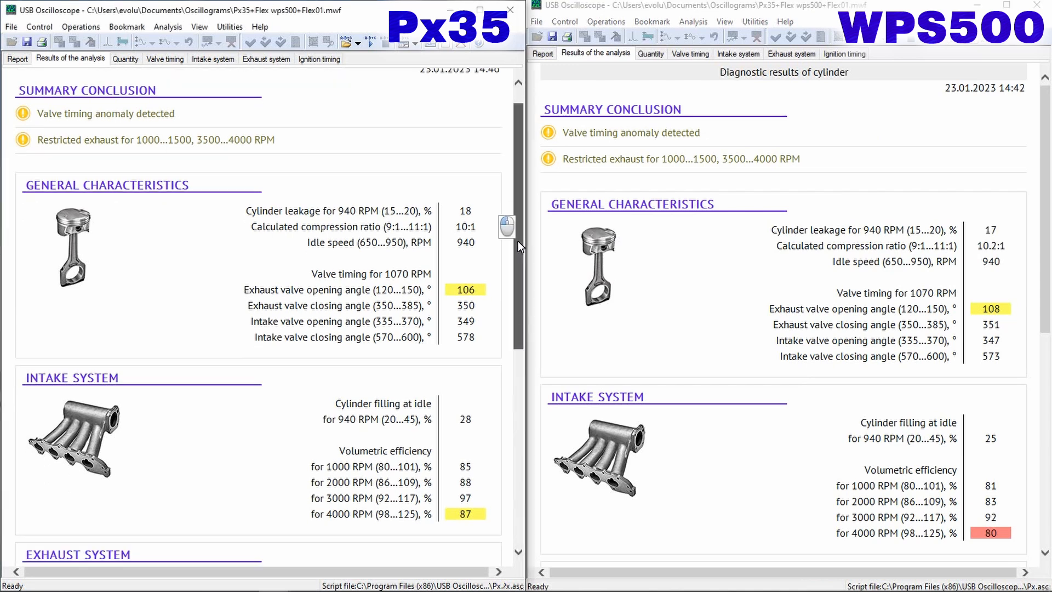
scroll(down, 3)
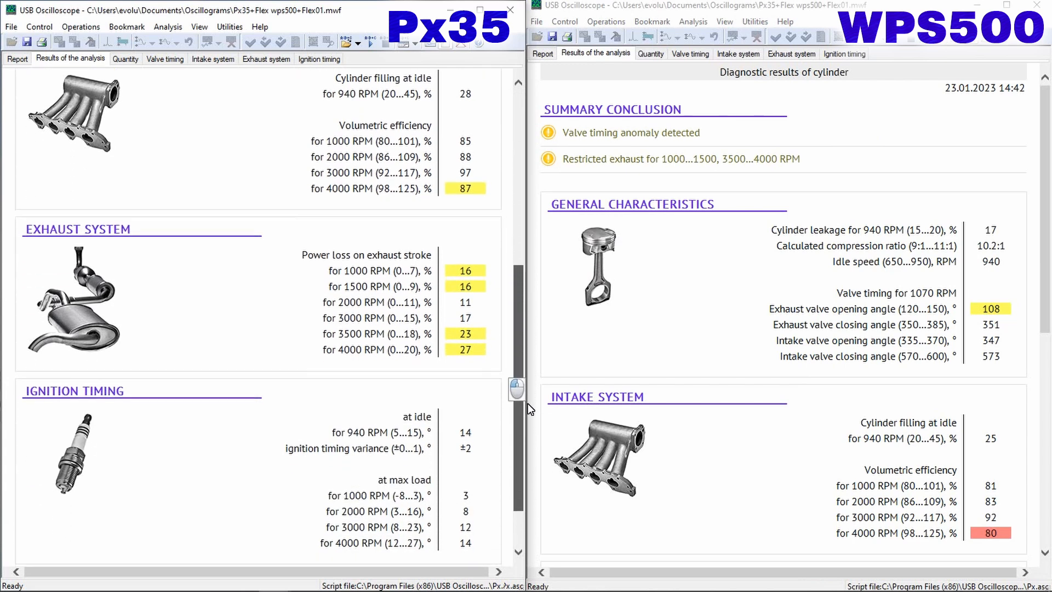
scroll(down, 3)
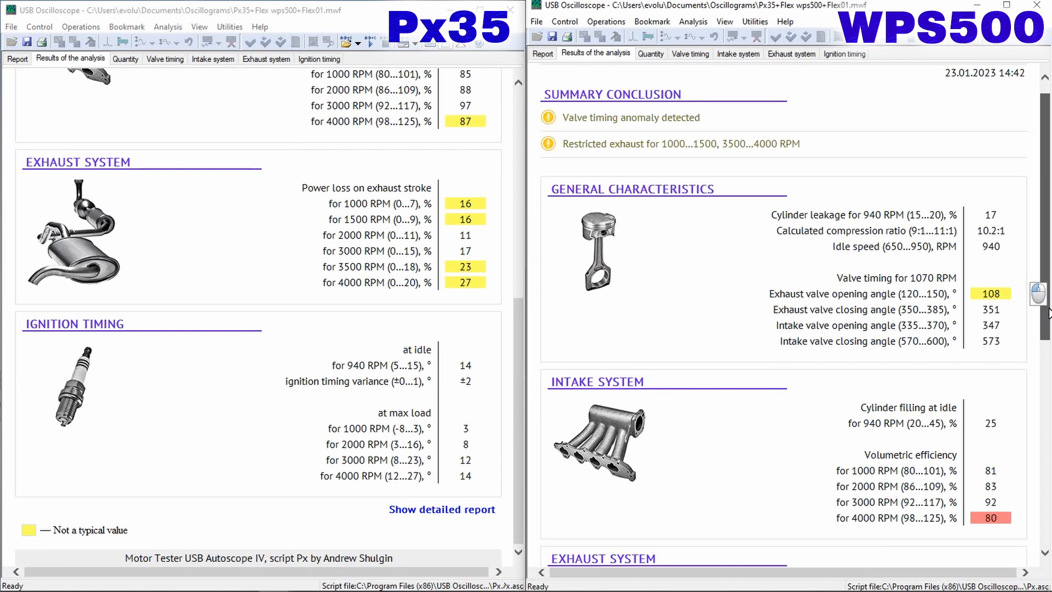
scroll(down, 3)
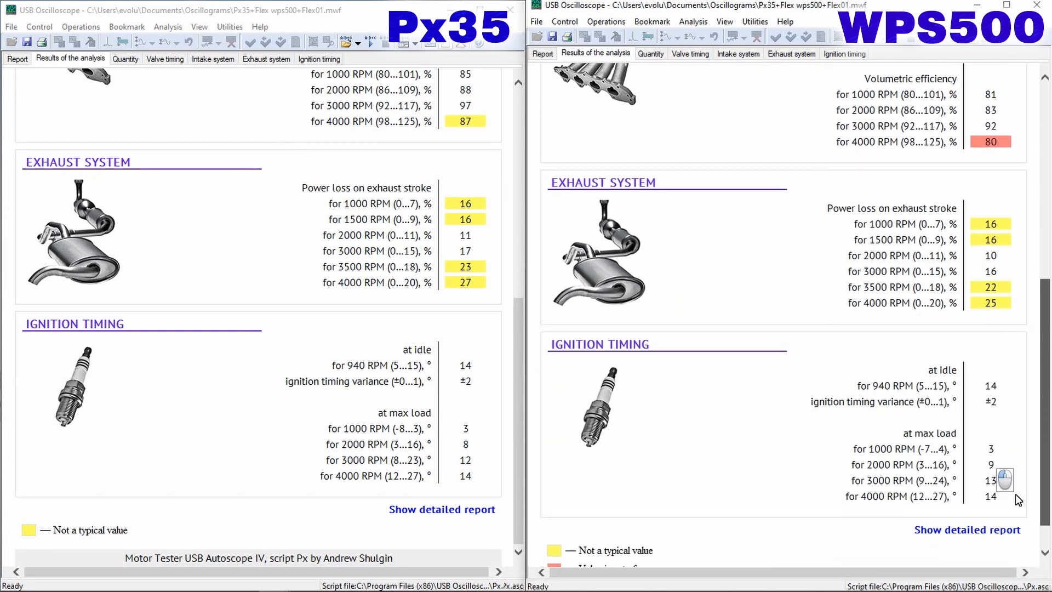
scroll(down, 3)
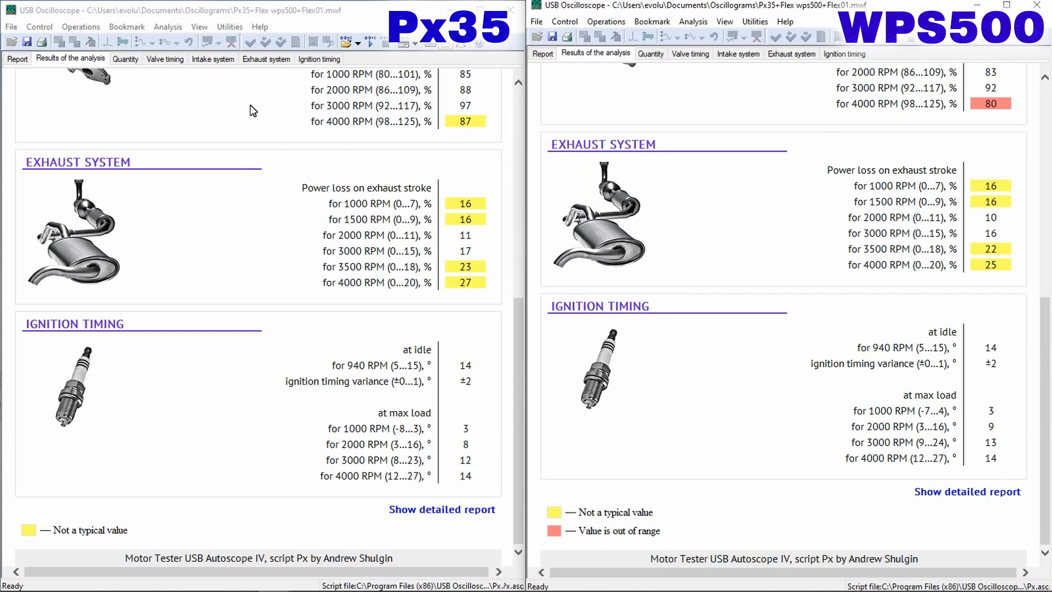
Switch to the Valve timing diagram tab.
click(164, 58)
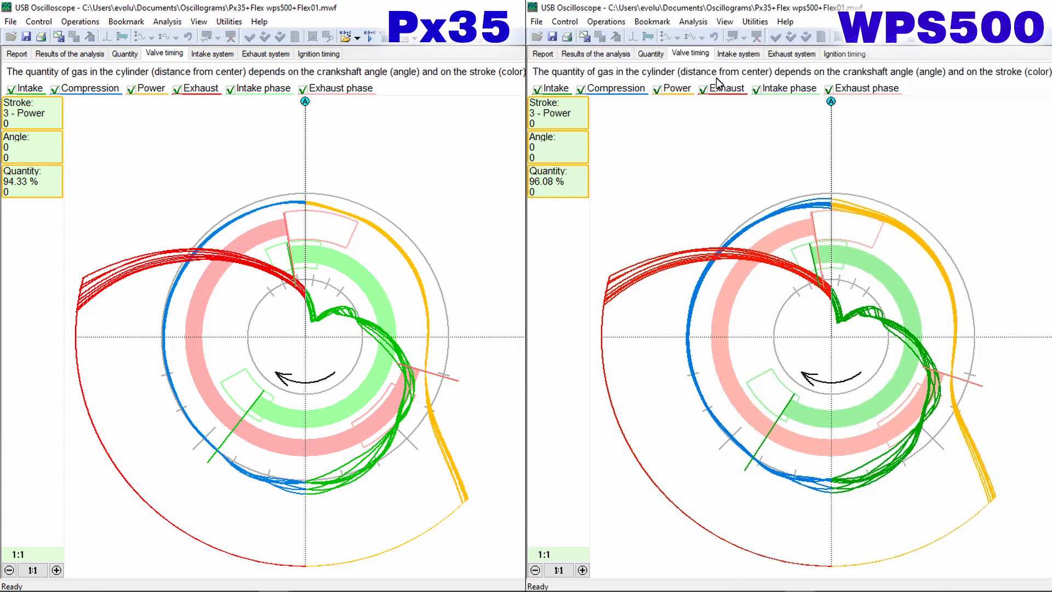
mouse_move(912, 239)
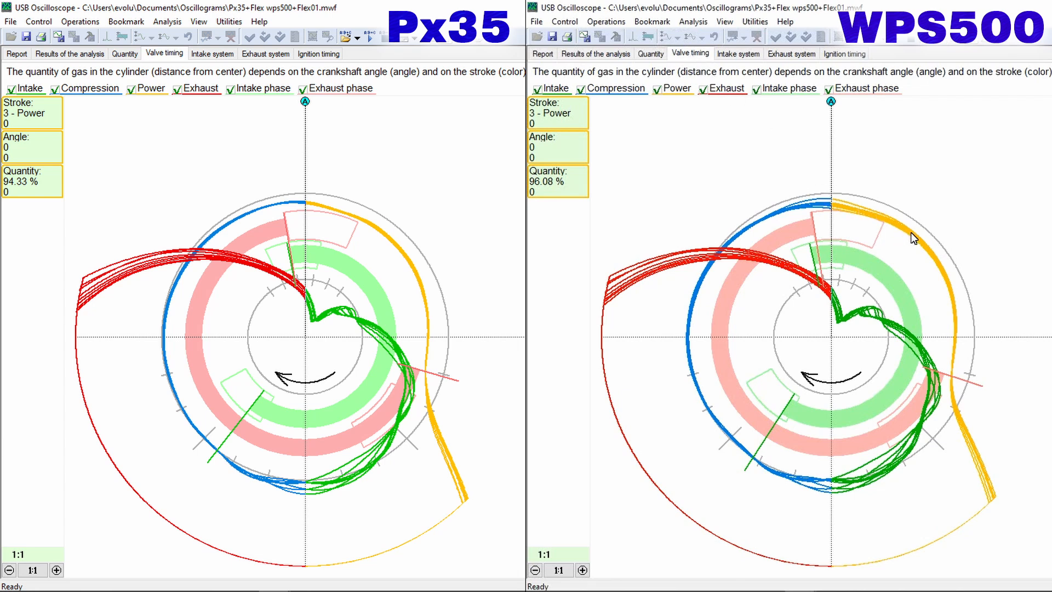
mouse_move(986, 514)
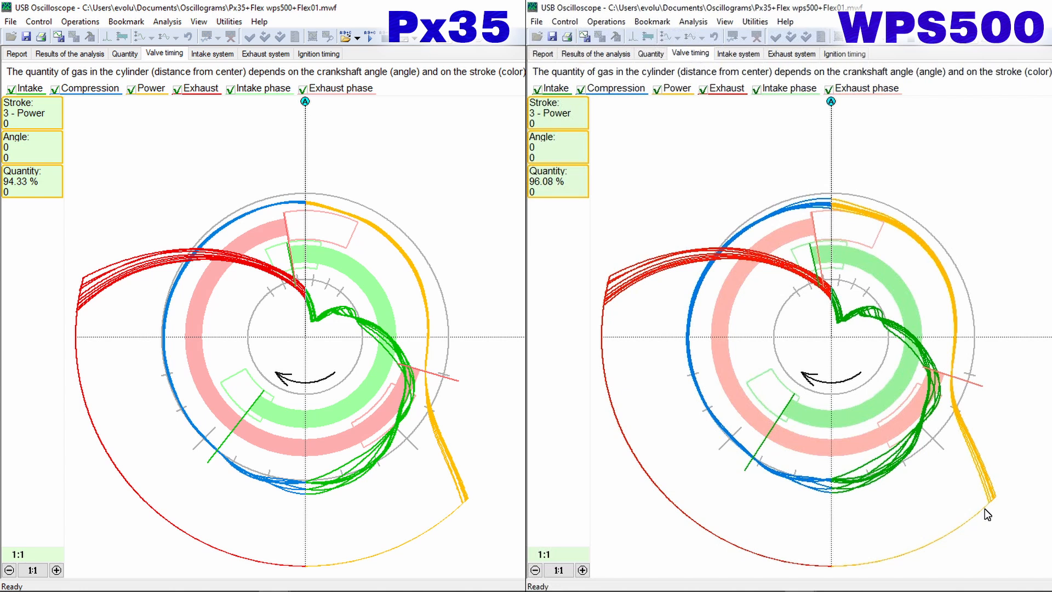
mouse_move(605, 295)
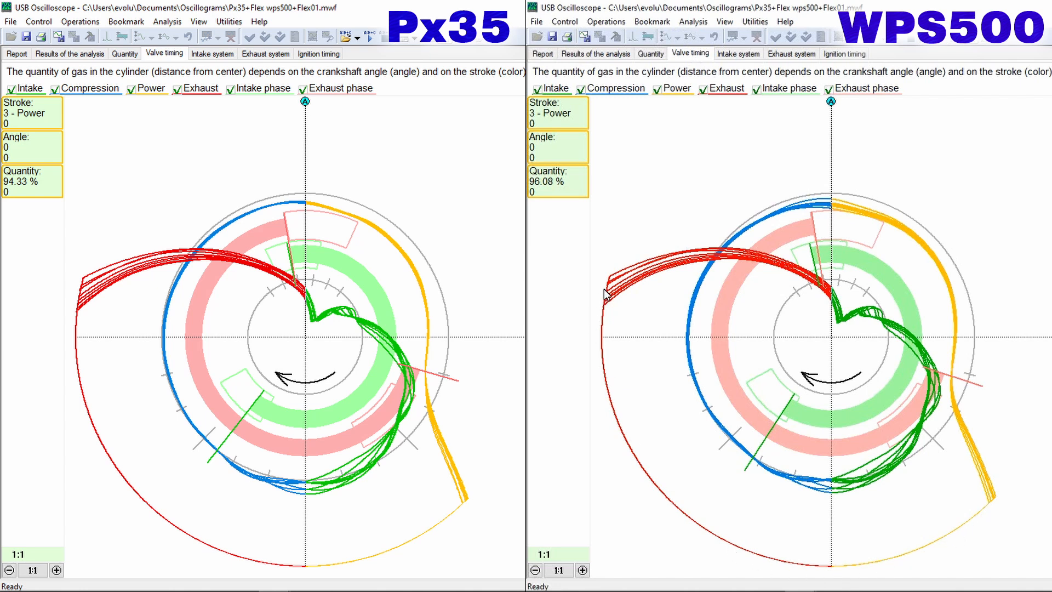
mouse_move(906, 339)
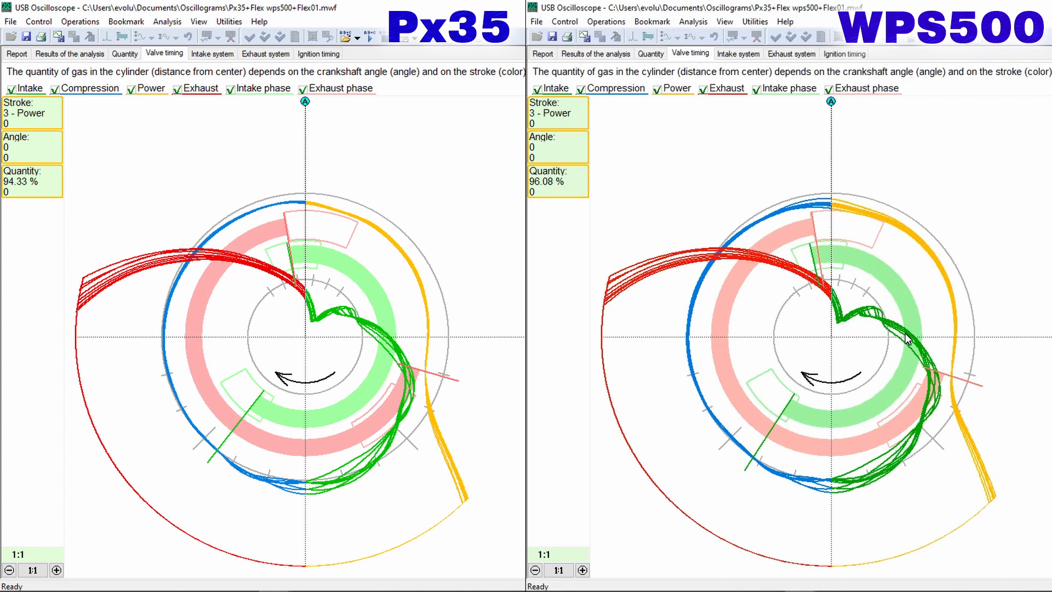
mouse_move(697, 349)
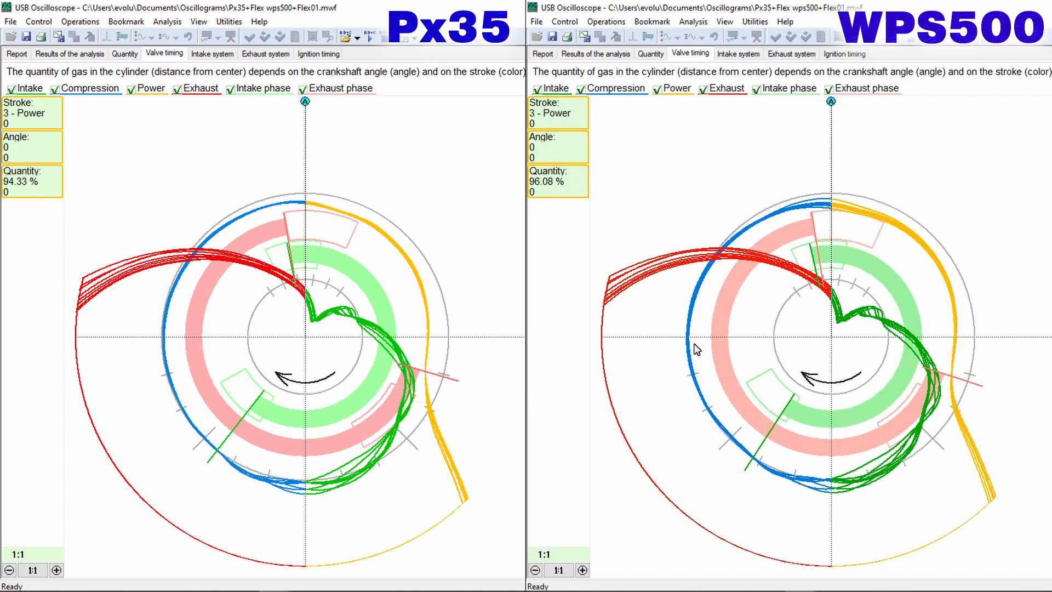
mouse_move(828, 223)
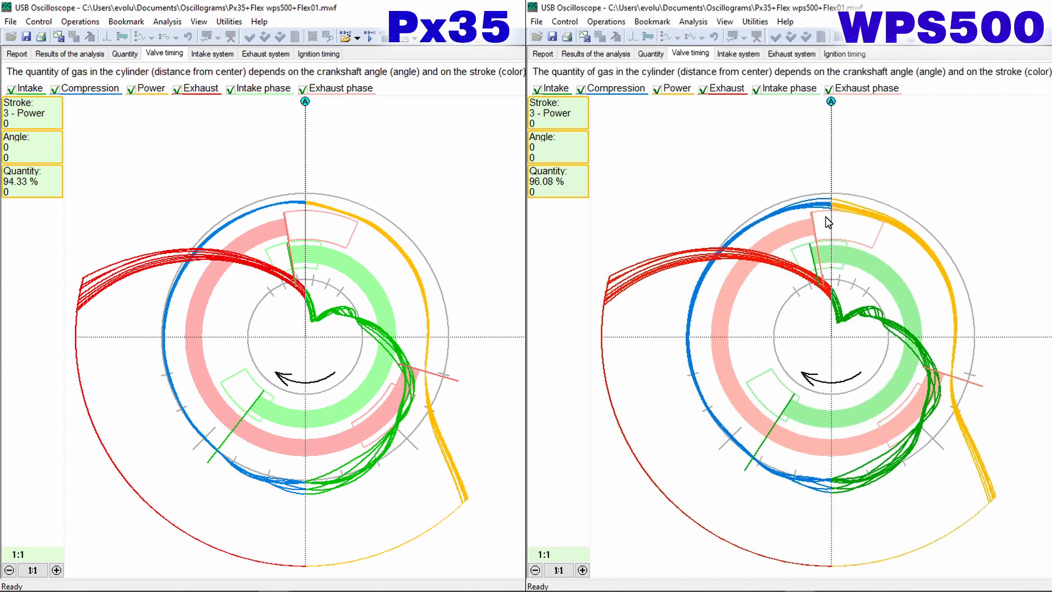
mouse_move(820, 274)
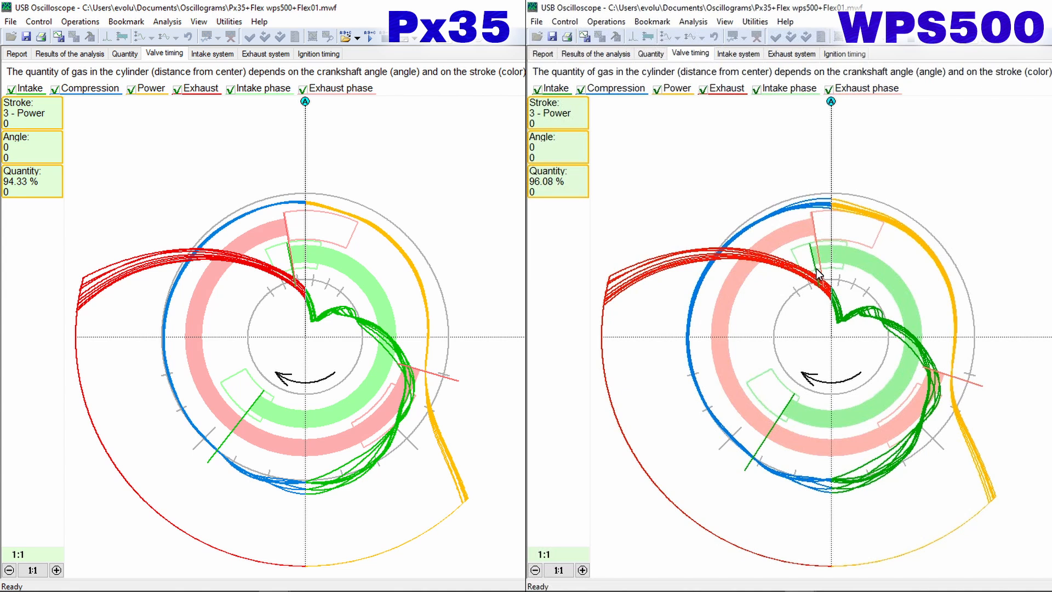
mouse_move(780, 422)
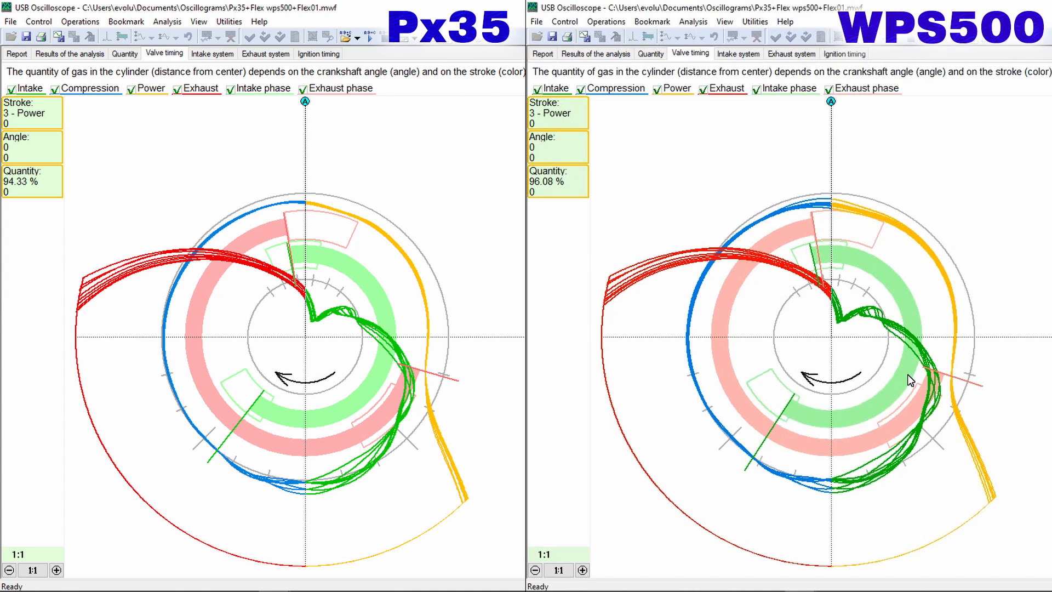
mouse_move(946, 308)
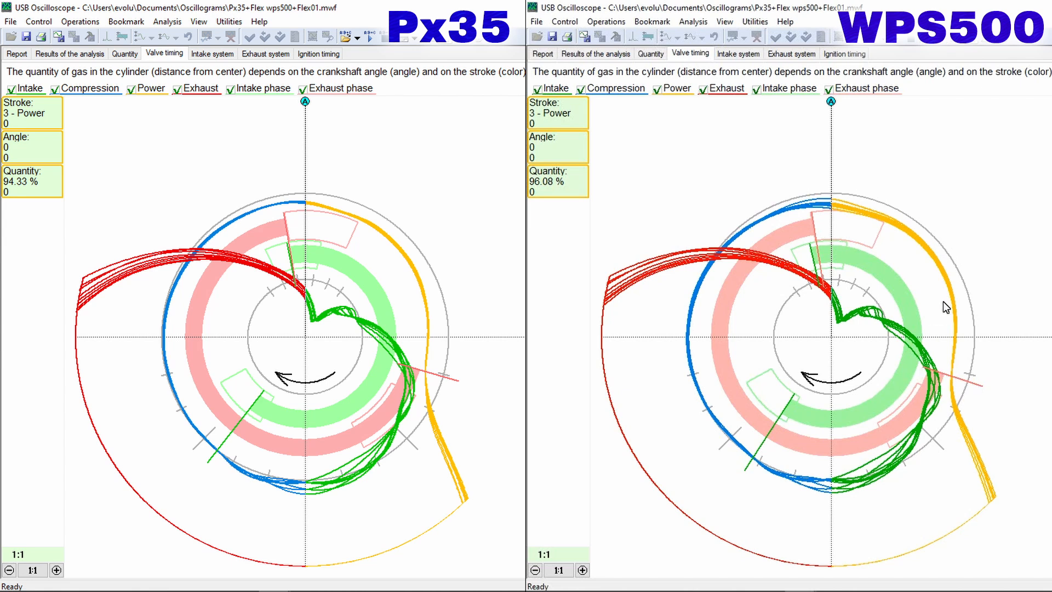
mouse_move(978, 261)
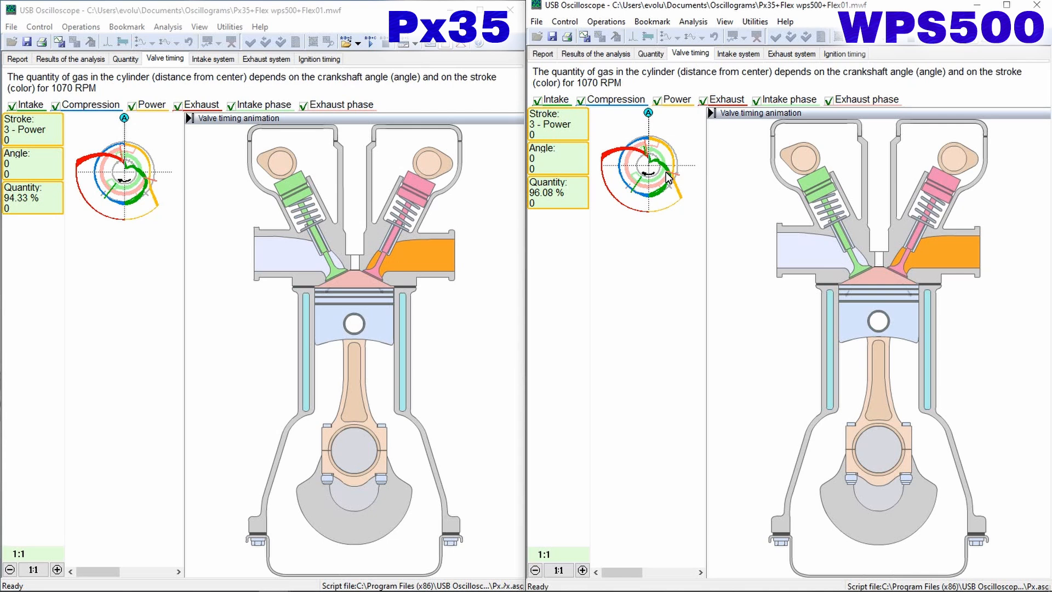
mouse_move(803, 126)
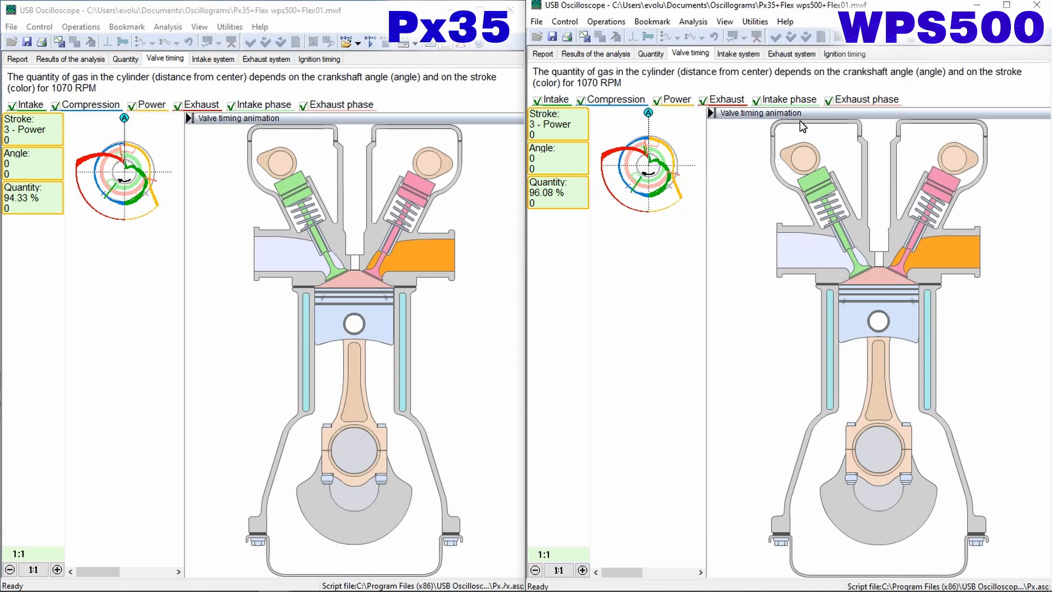
mouse_move(730, 466)
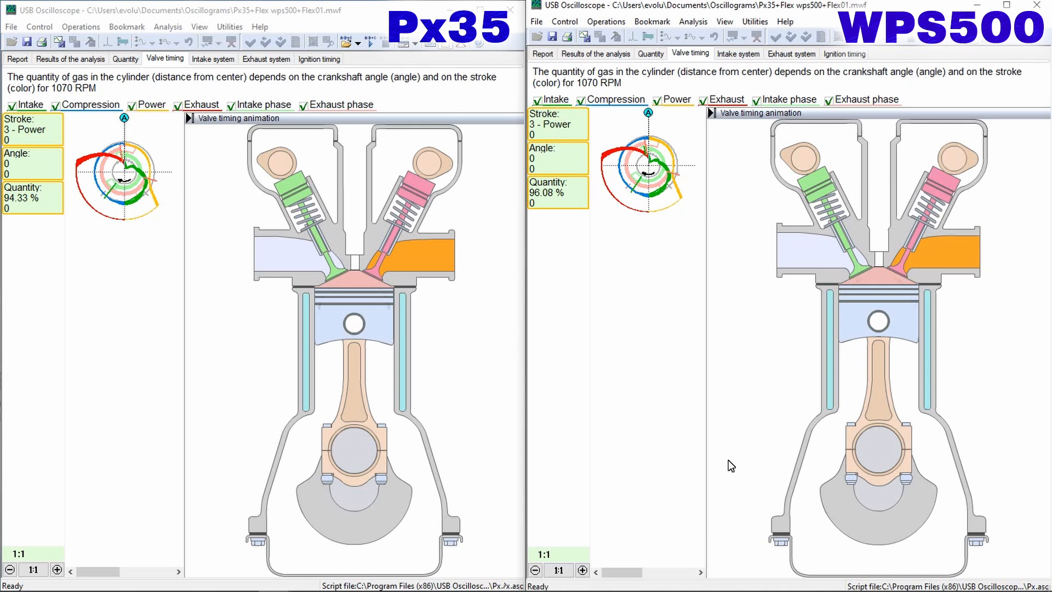
mouse_move(766, 231)
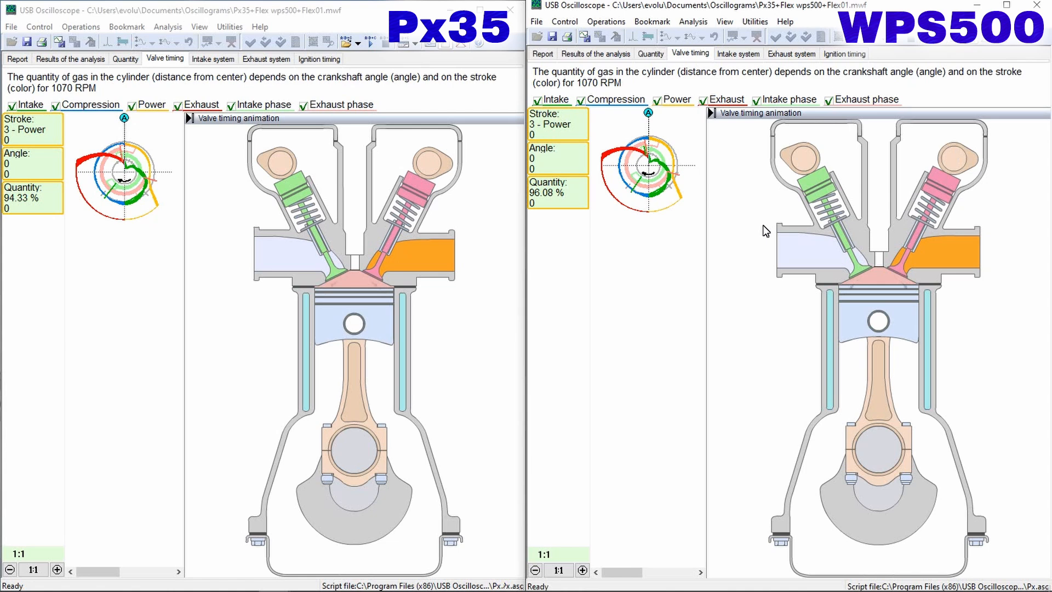
mouse_move(758, 159)
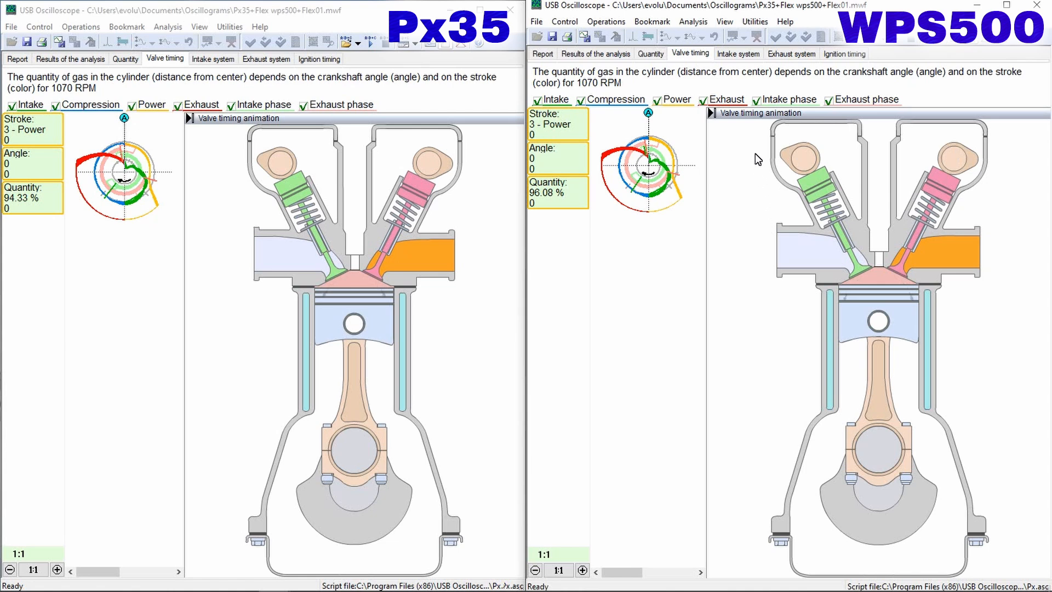
Show the Intake system charging charts in the WPS500 and Px35 windows.
click(738, 54)
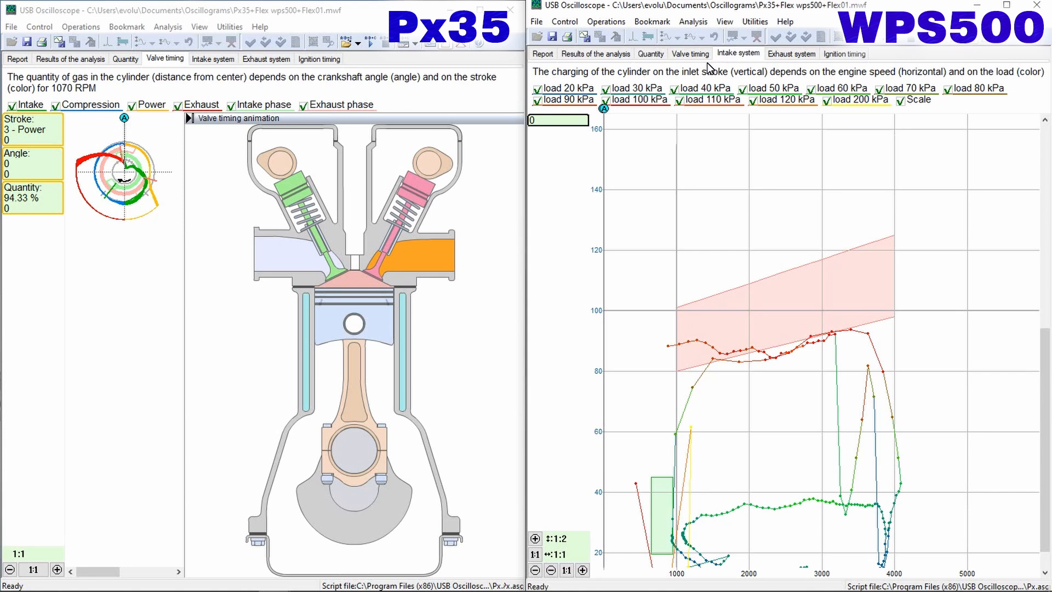
click(213, 59)
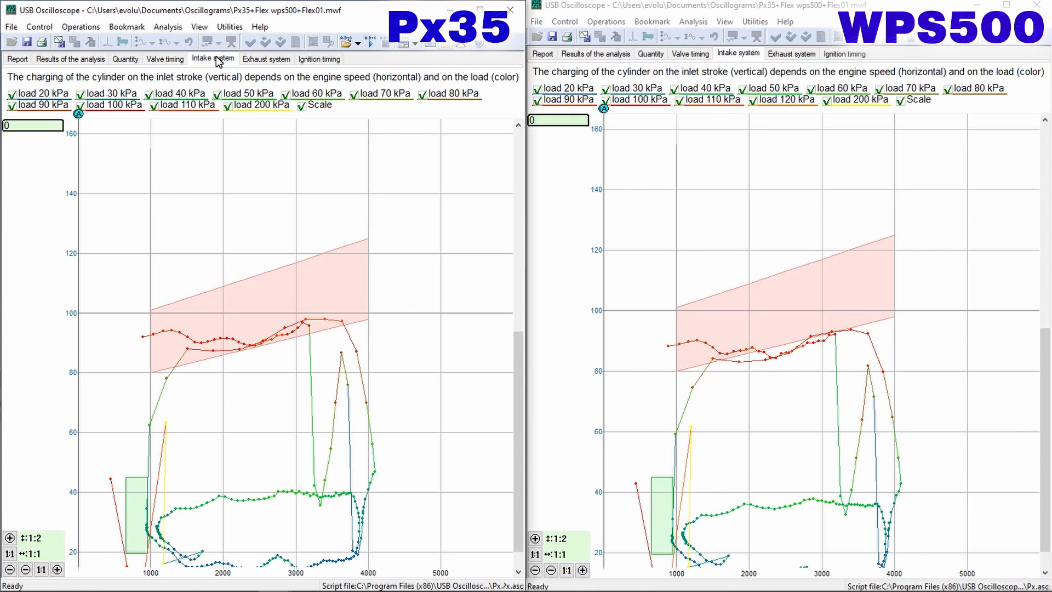
click(212, 59)
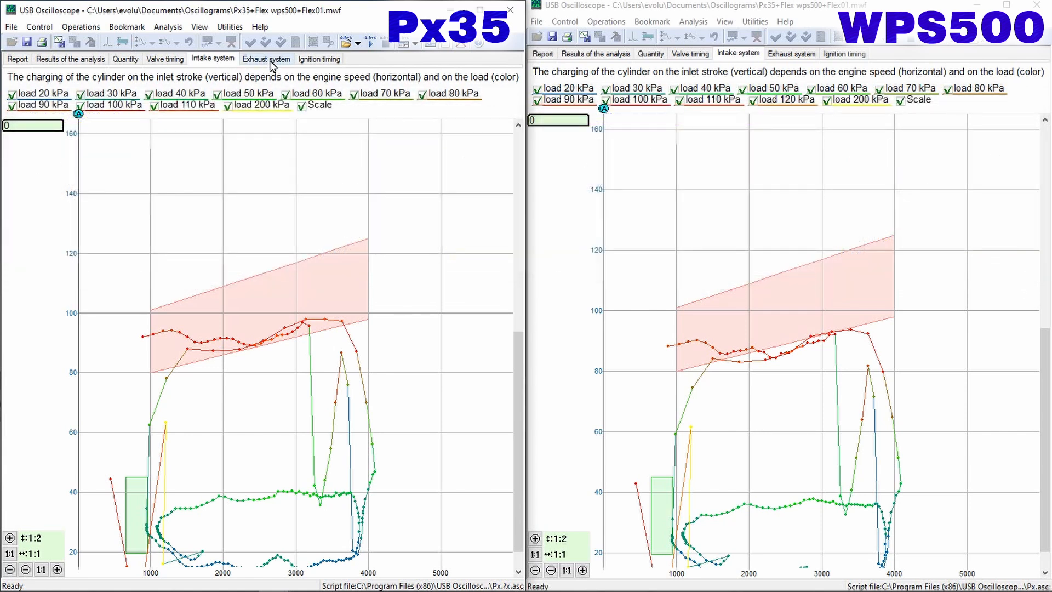
Show the Exhaust system power-loss charts in the Px35 and WPS500 windows.
click(267, 59)
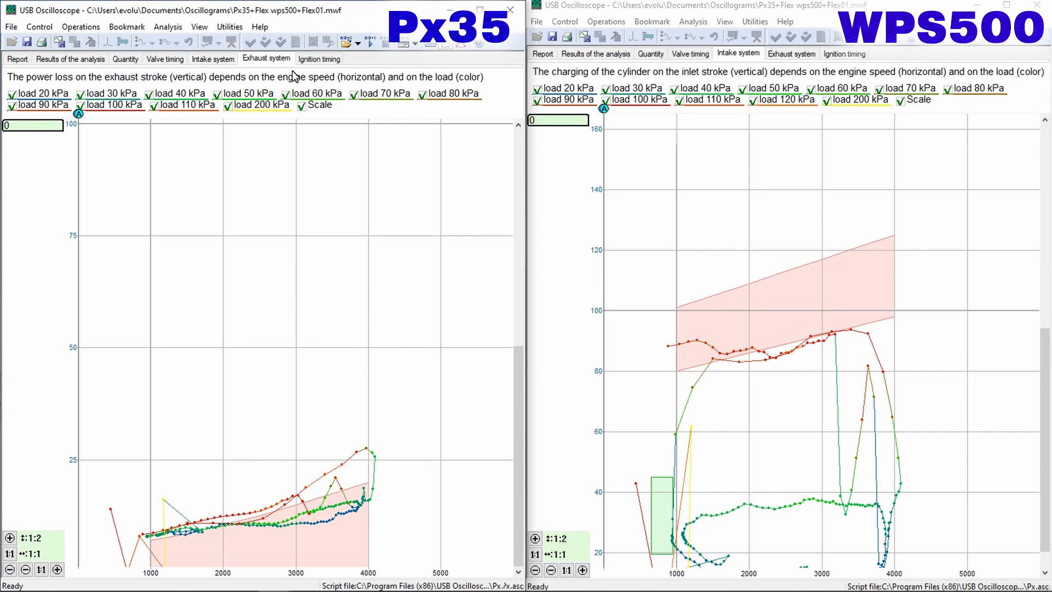
mouse_move(792, 53)
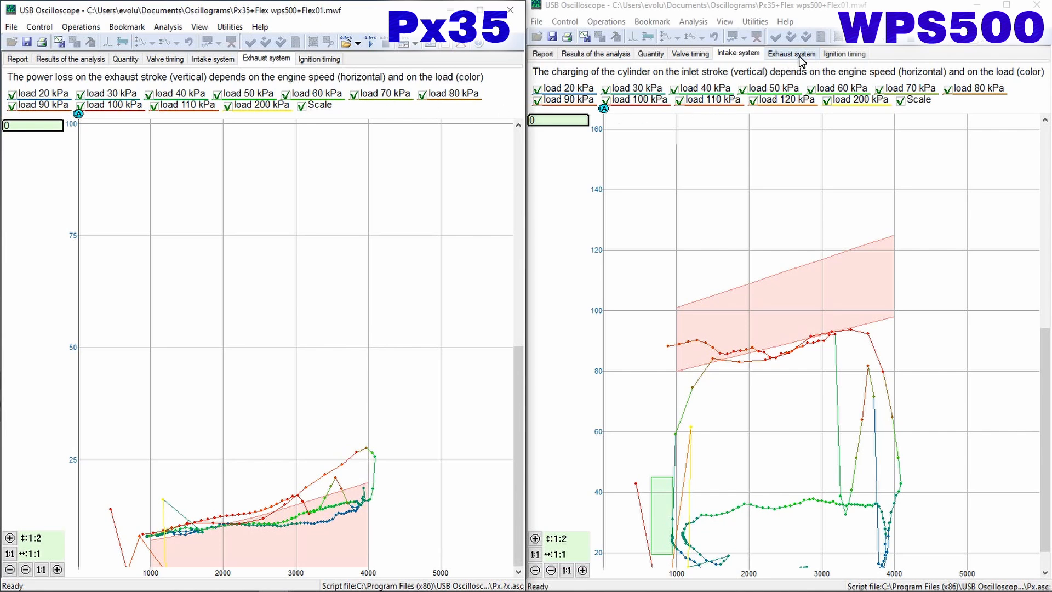
click(792, 54)
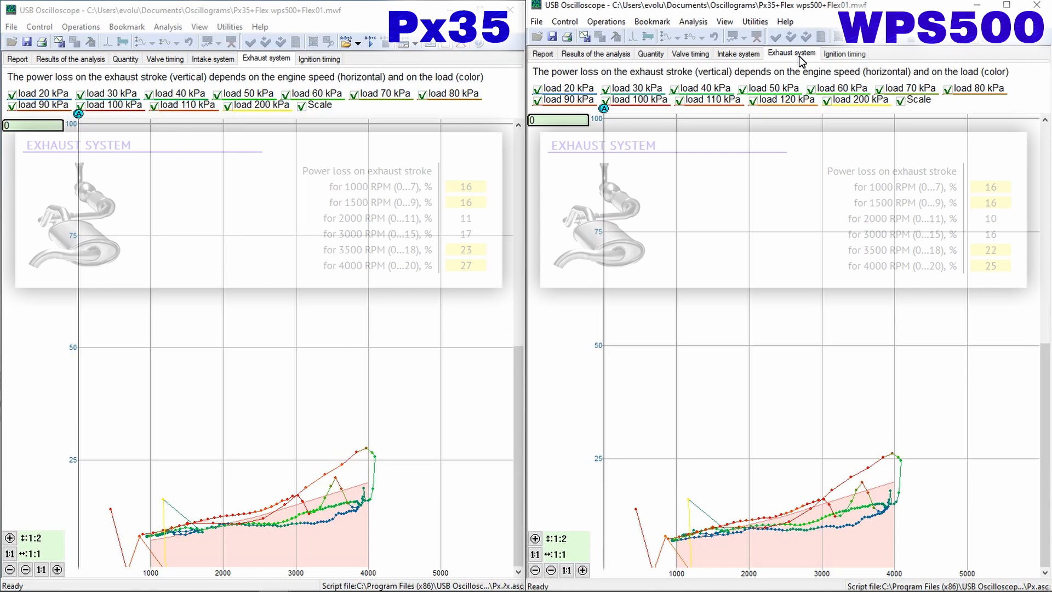
Show the Ignition timing charts in the WPS500 and Px35 windows.
click(844, 53)
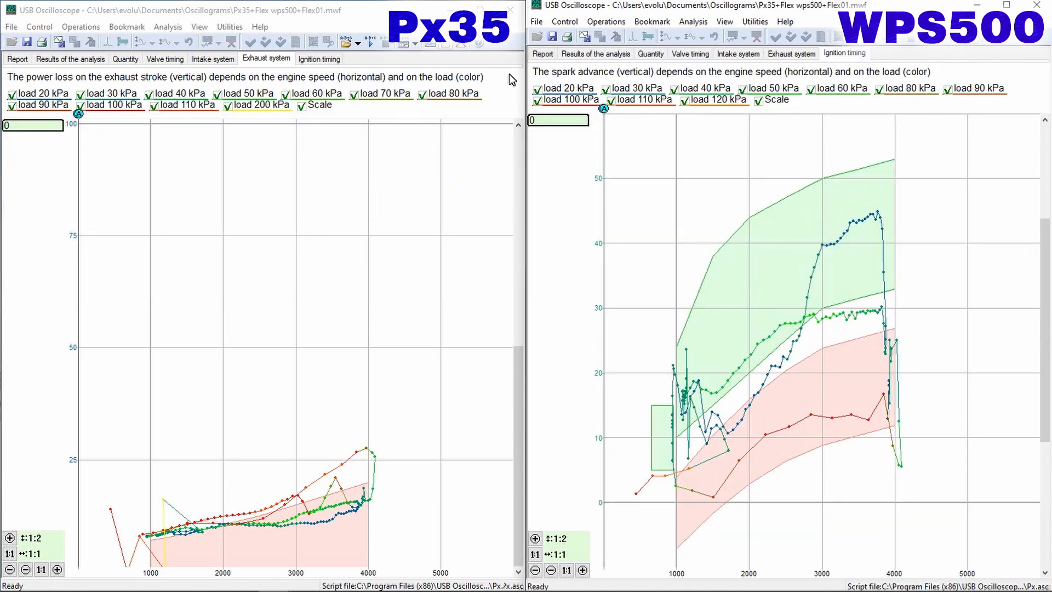
click(318, 59)
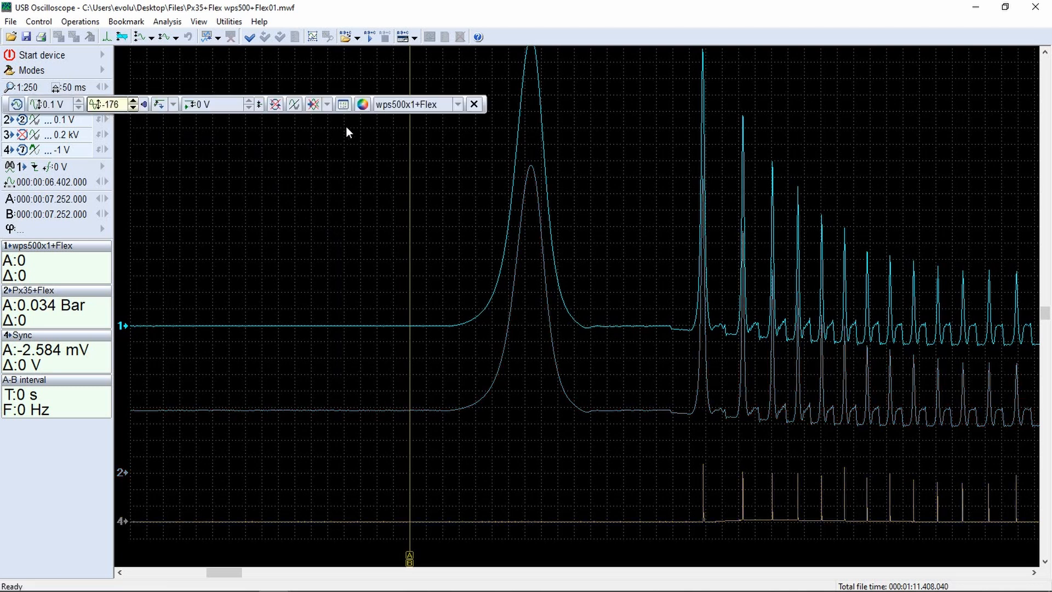
Set the channel 1 wps500 trace colour to red and close its settings panel.
click(362, 104)
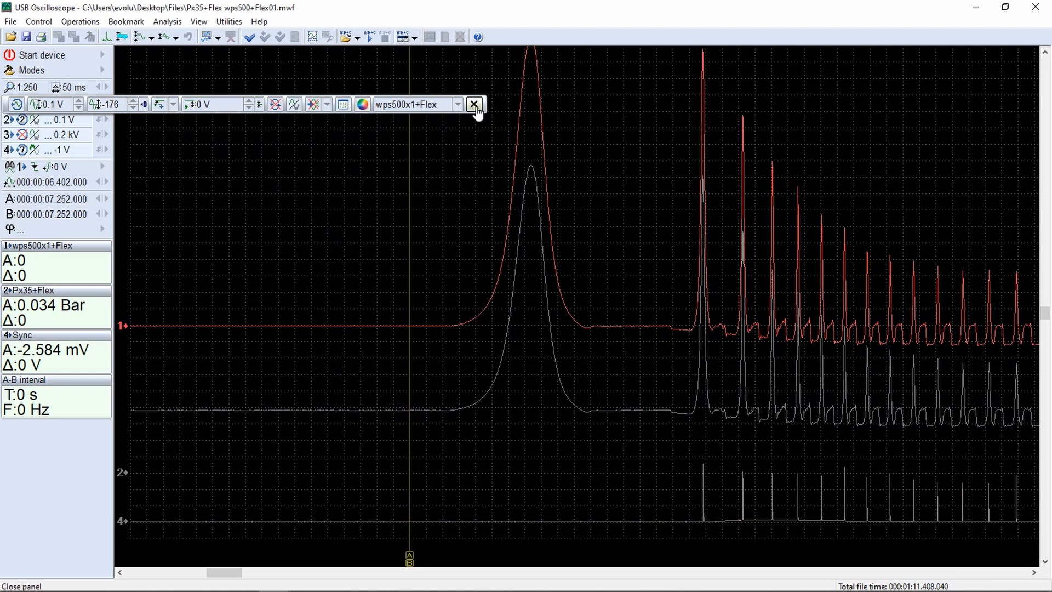
click(473, 104)
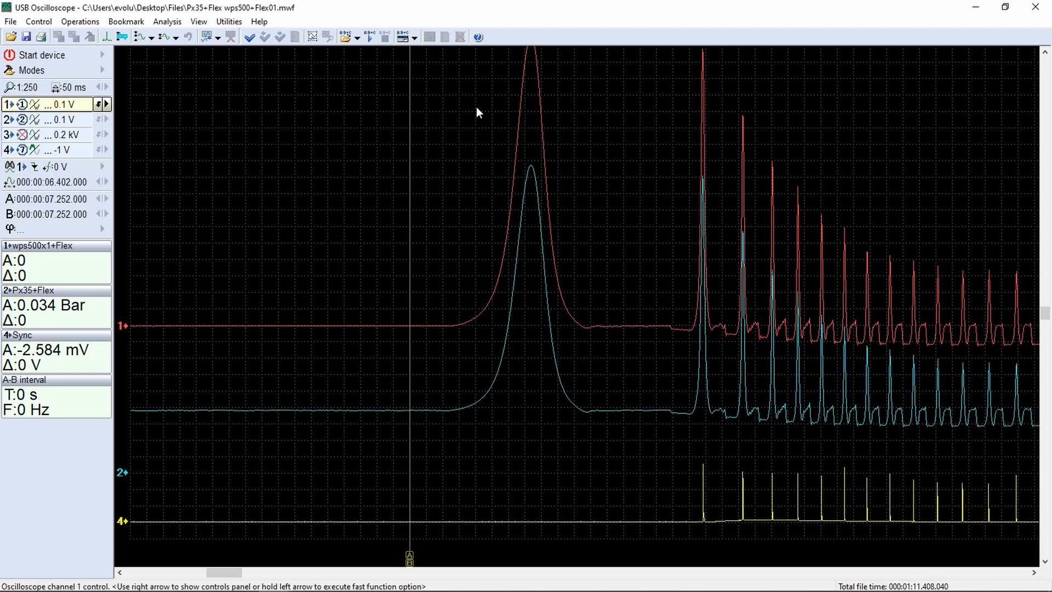
mouse_move(124, 326)
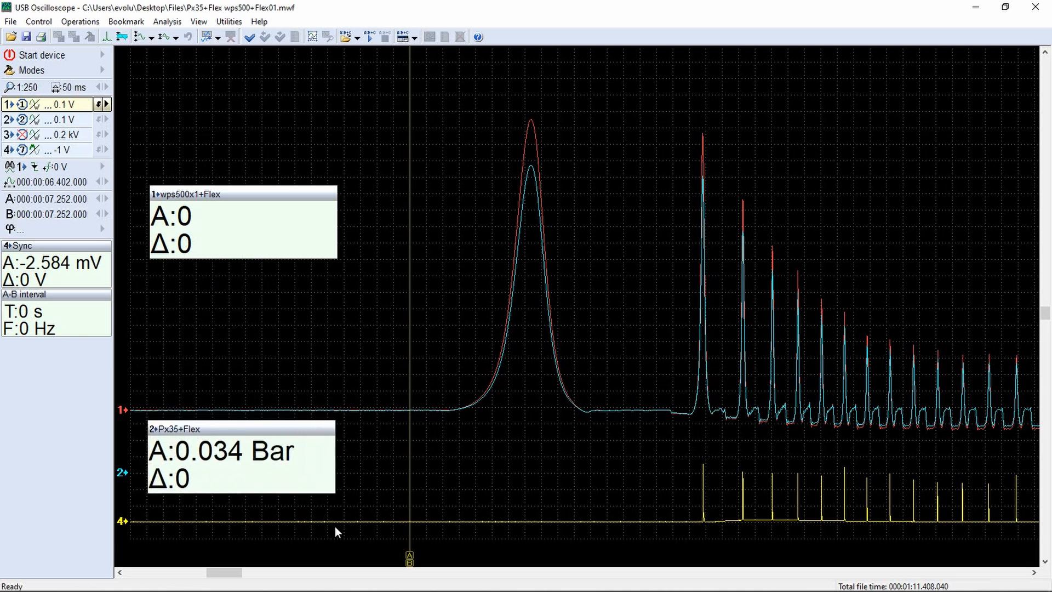
mouse_move(293, 559)
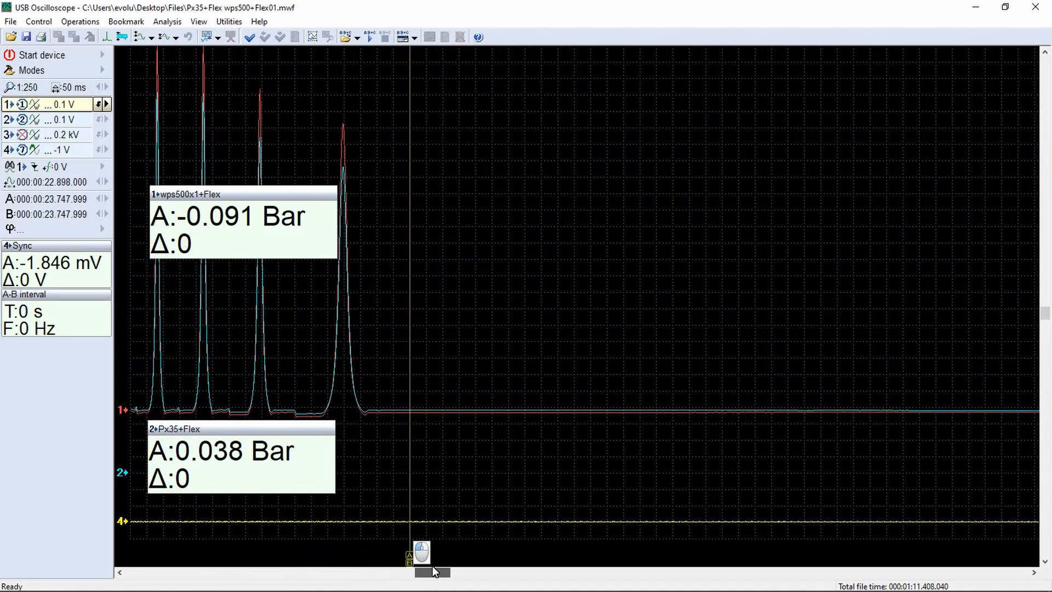
mouse_move(455, 504)
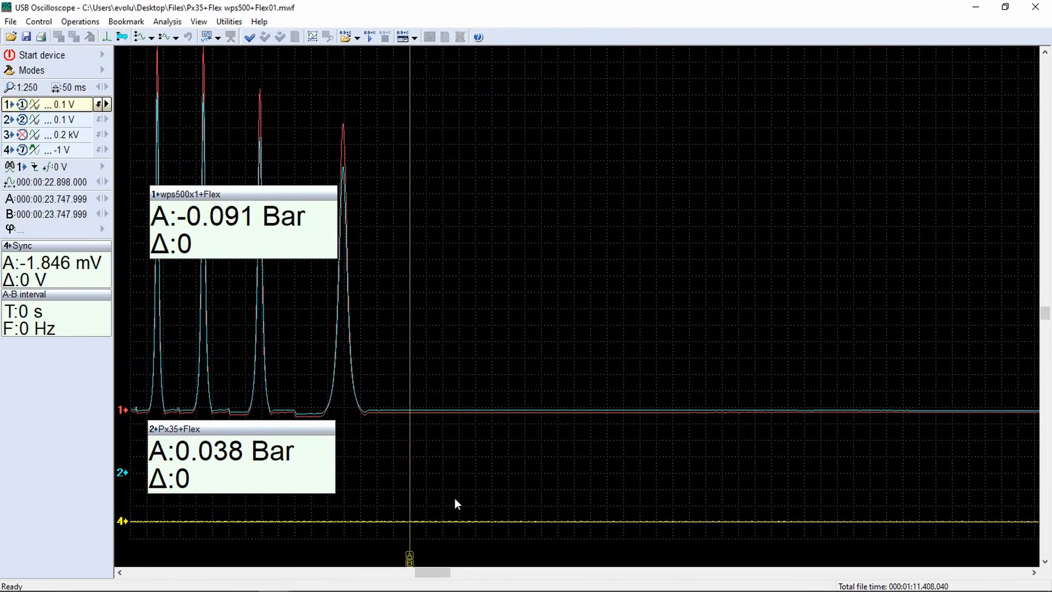
mouse_move(424, 407)
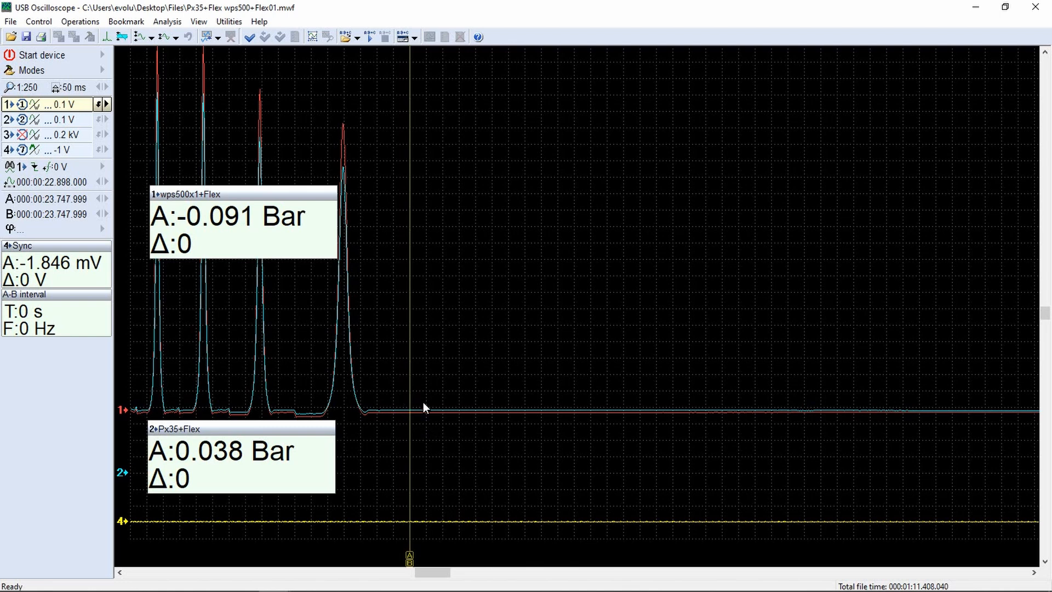
mouse_move(428, 434)
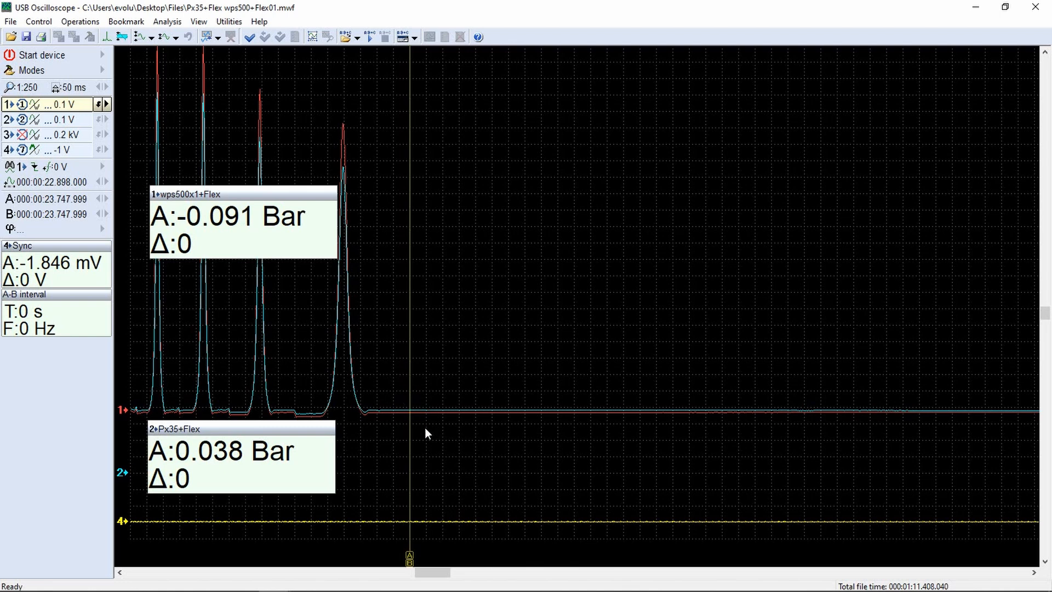